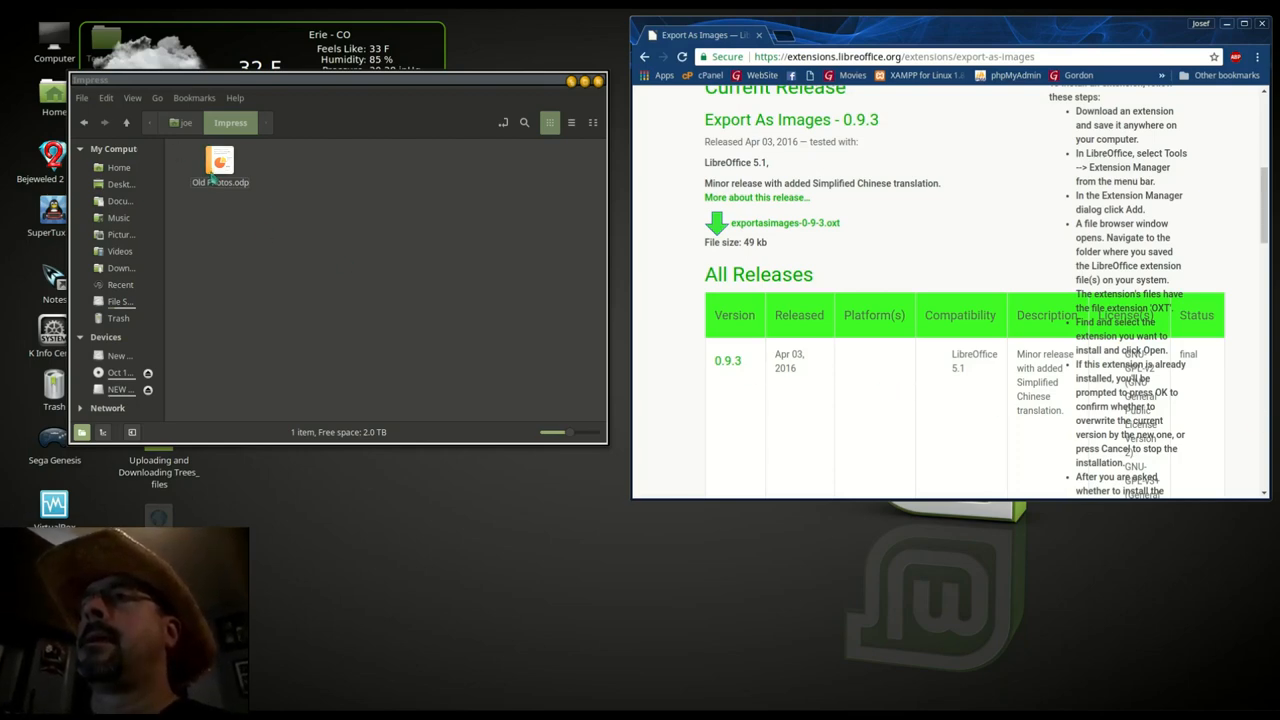
# - Launch Old Photos.odp from the Impress folder in LibreOffice Impress
pyautogui.doubleClick(220, 165)
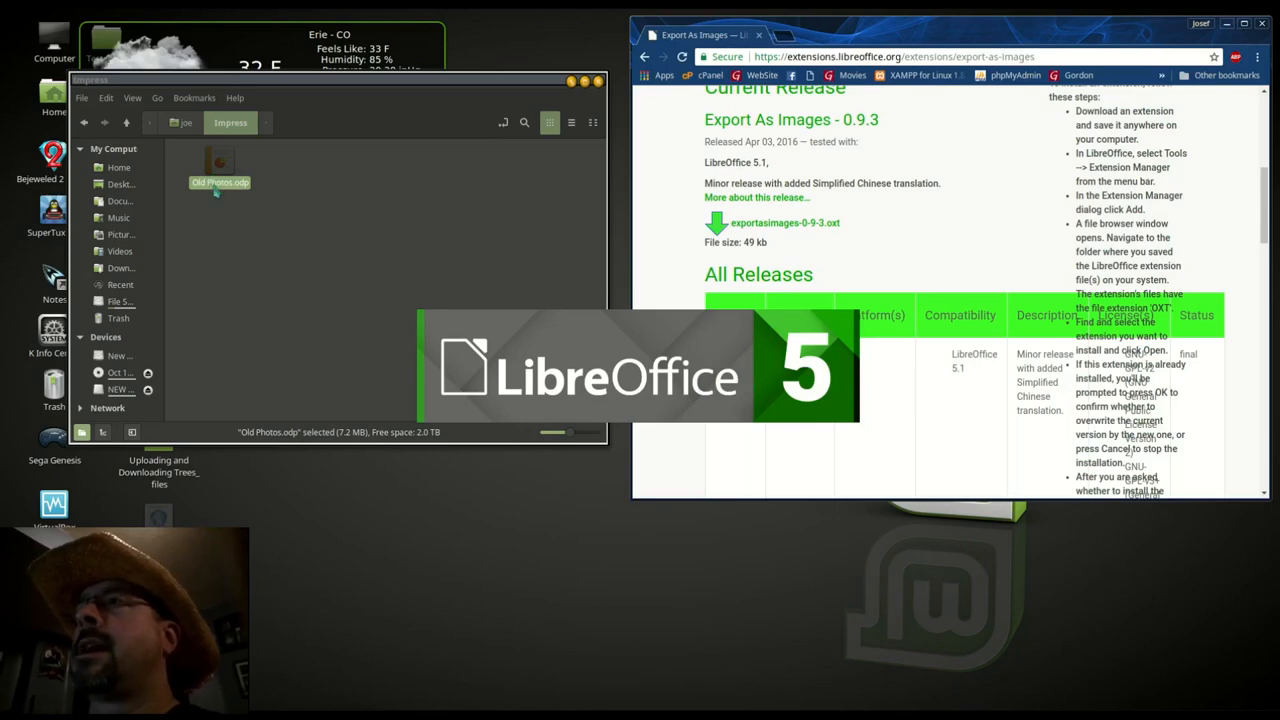
pyautogui.doubleClick(219, 160)
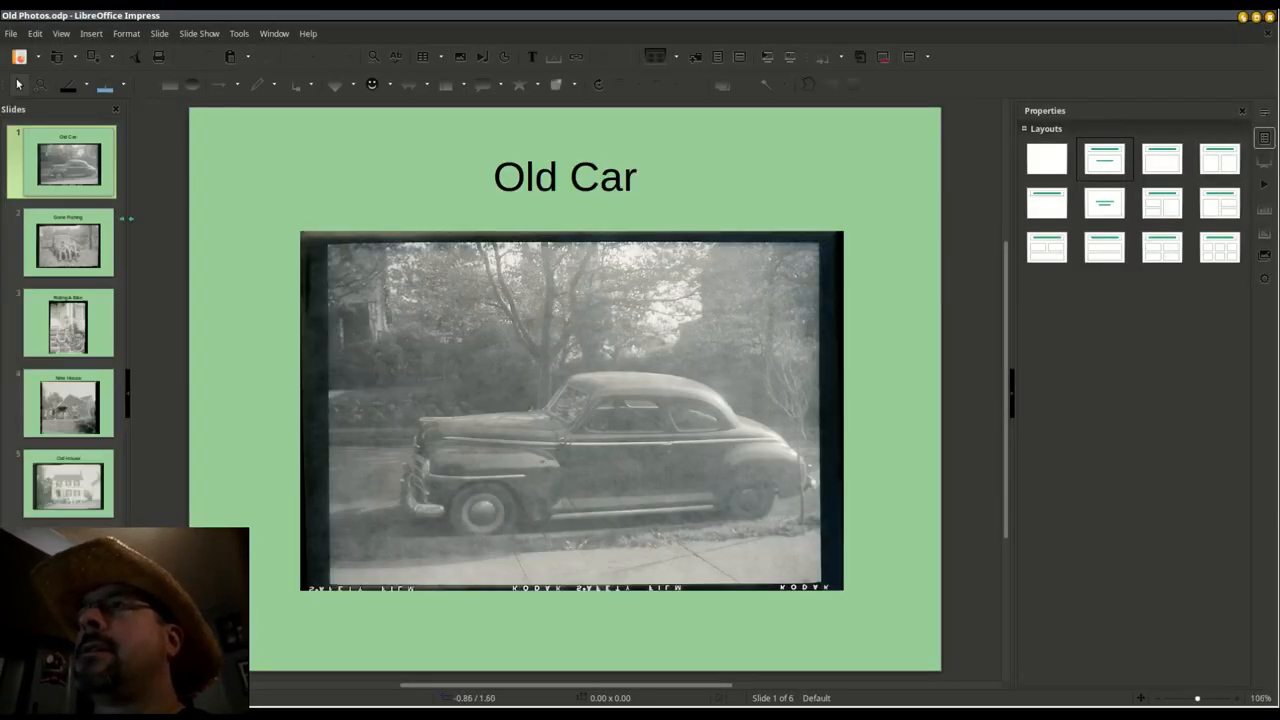
pyautogui.moveTo(68, 321)
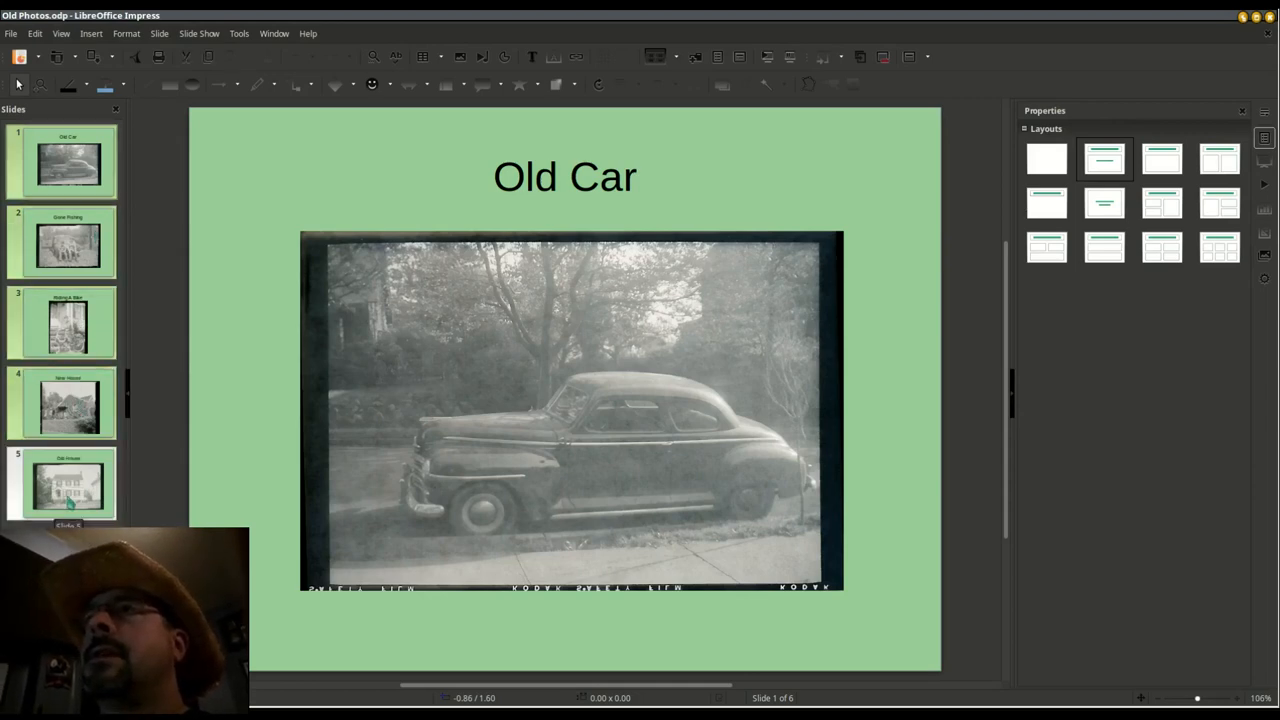
# - Export the current slide as PNG with default options, creating Old Photos.png
pyautogui.click(11, 33)
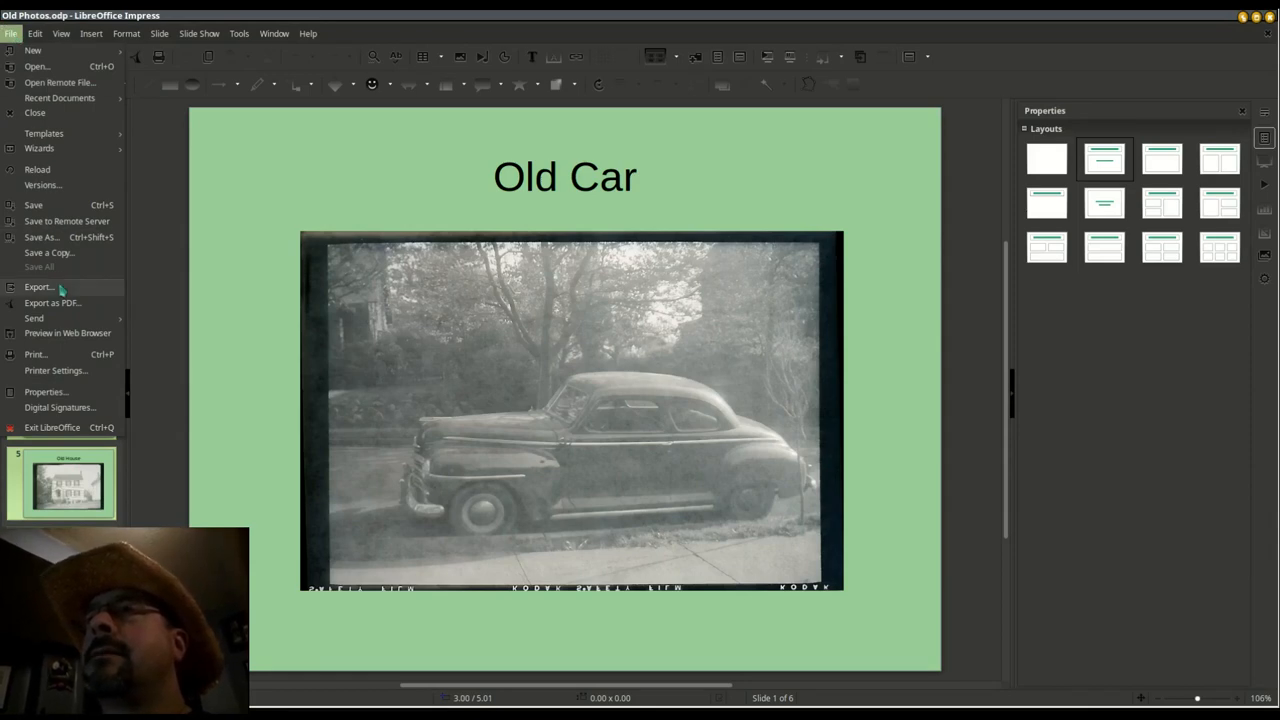
pyautogui.click(39, 287)
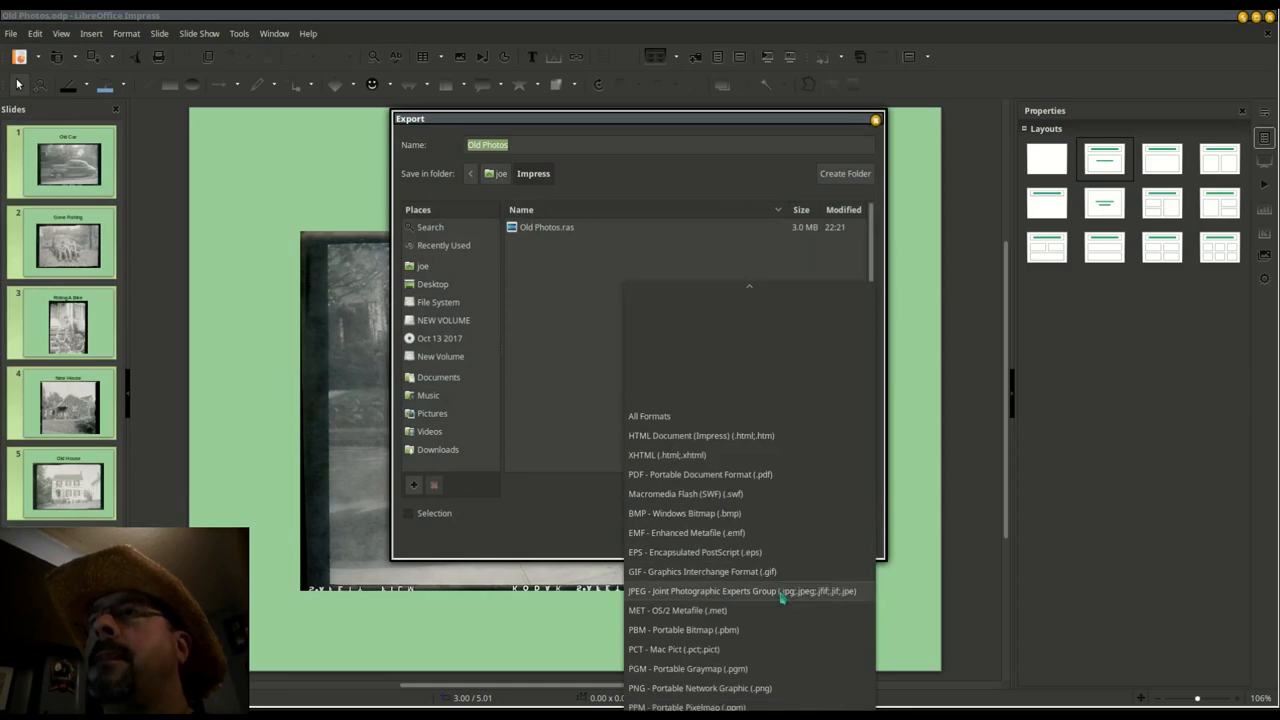
pyautogui.click(700, 688)
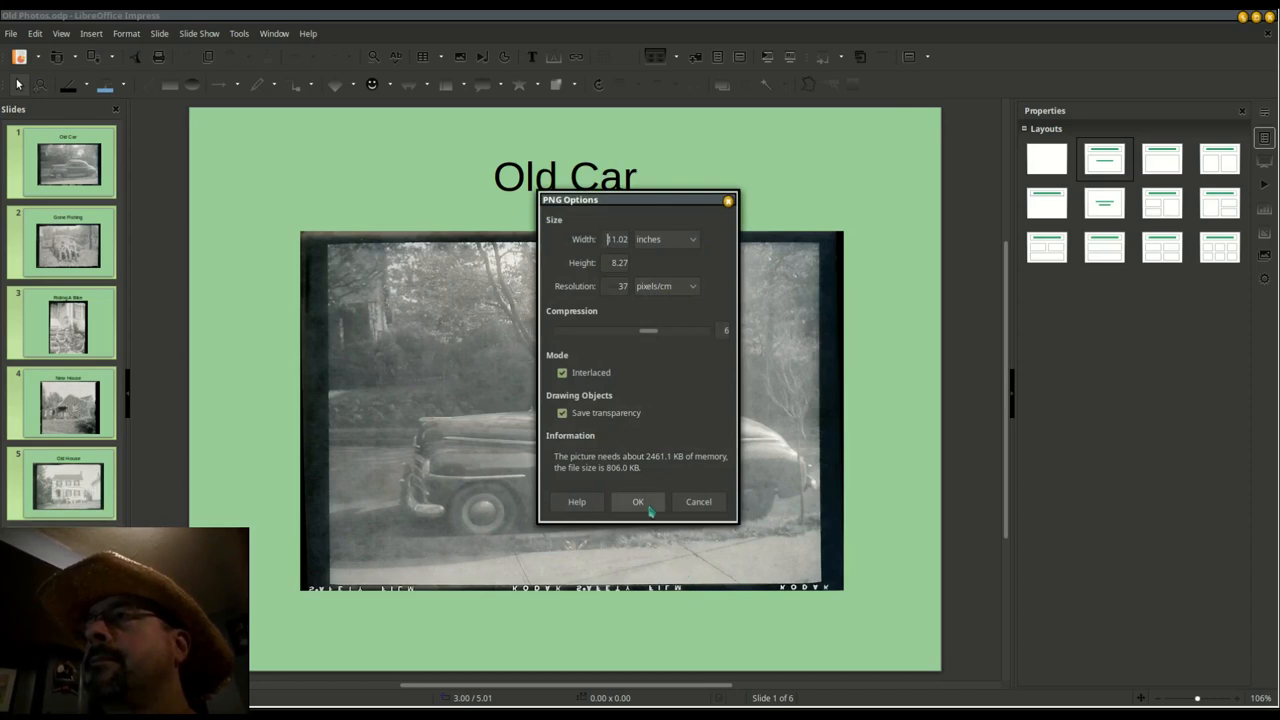
pyautogui.click(638, 501)
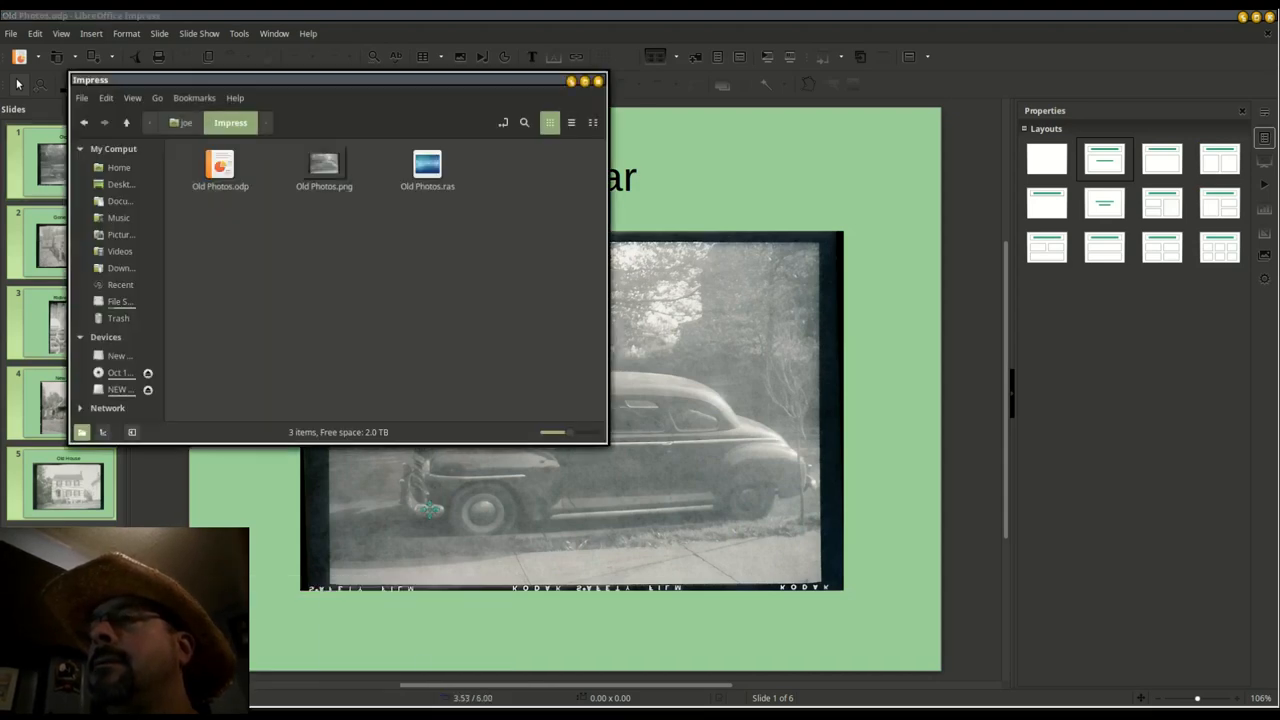
# - Preview Old Photos.png, showing only the Old Car slide, then remove the exported image
pyautogui.click(323, 170)
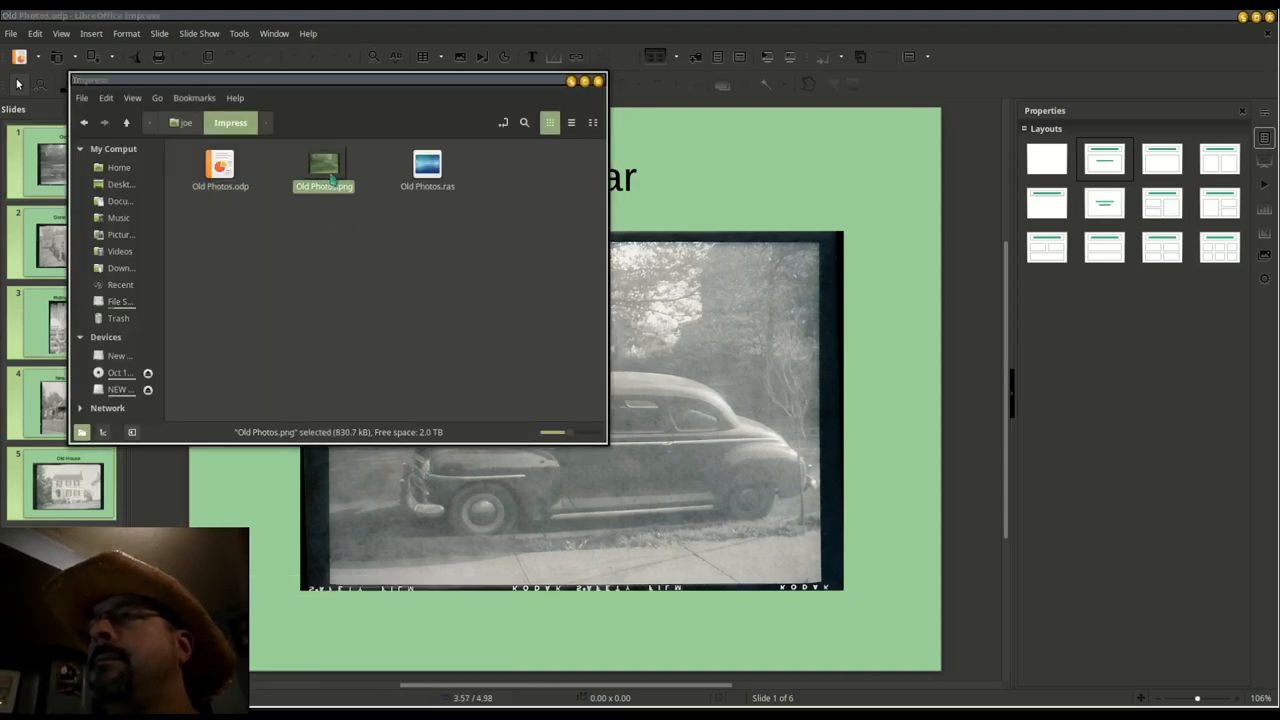
pyautogui.doubleClick(323, 165)
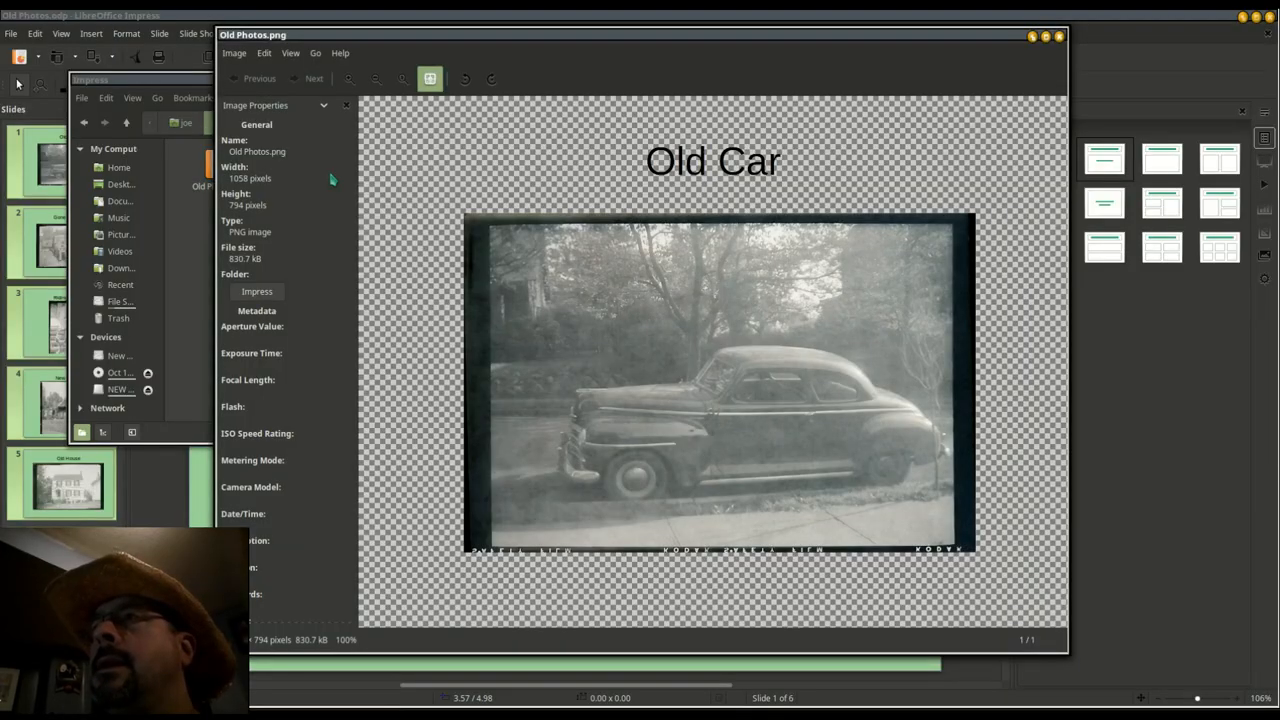
pyautogui.moveTo(1009, 54)
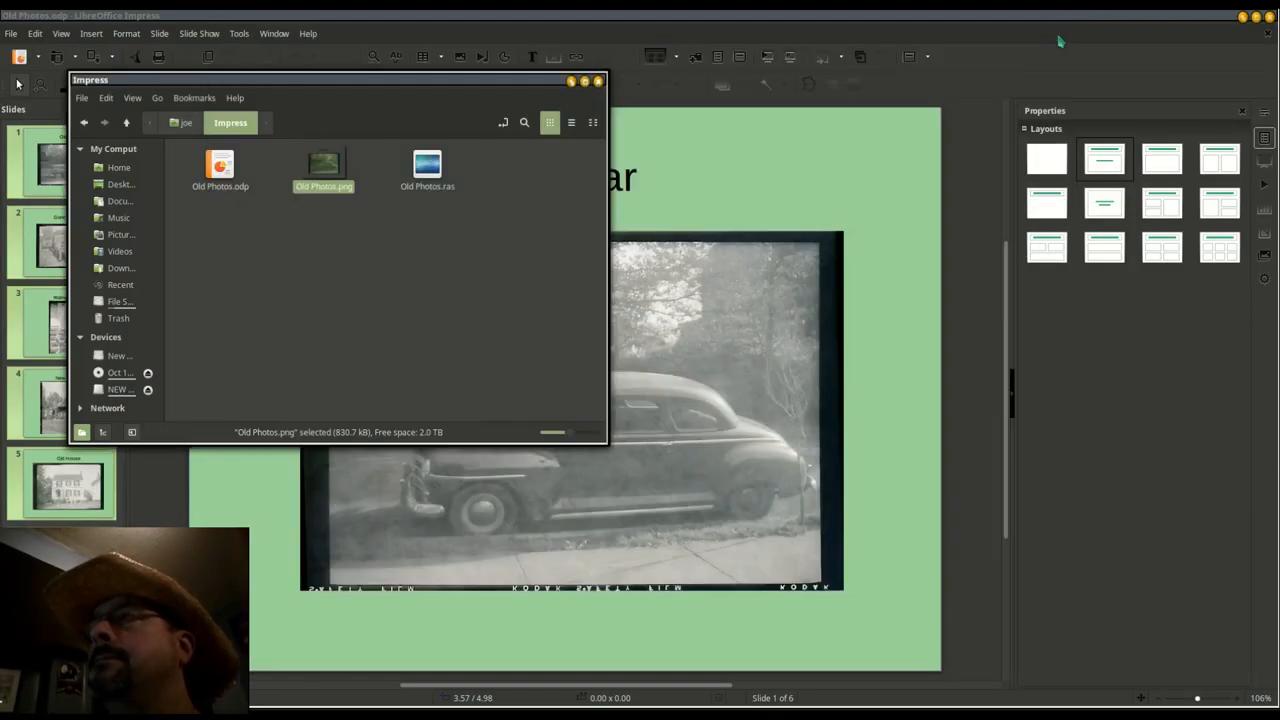
pyautogui.moveTo(655, 184)
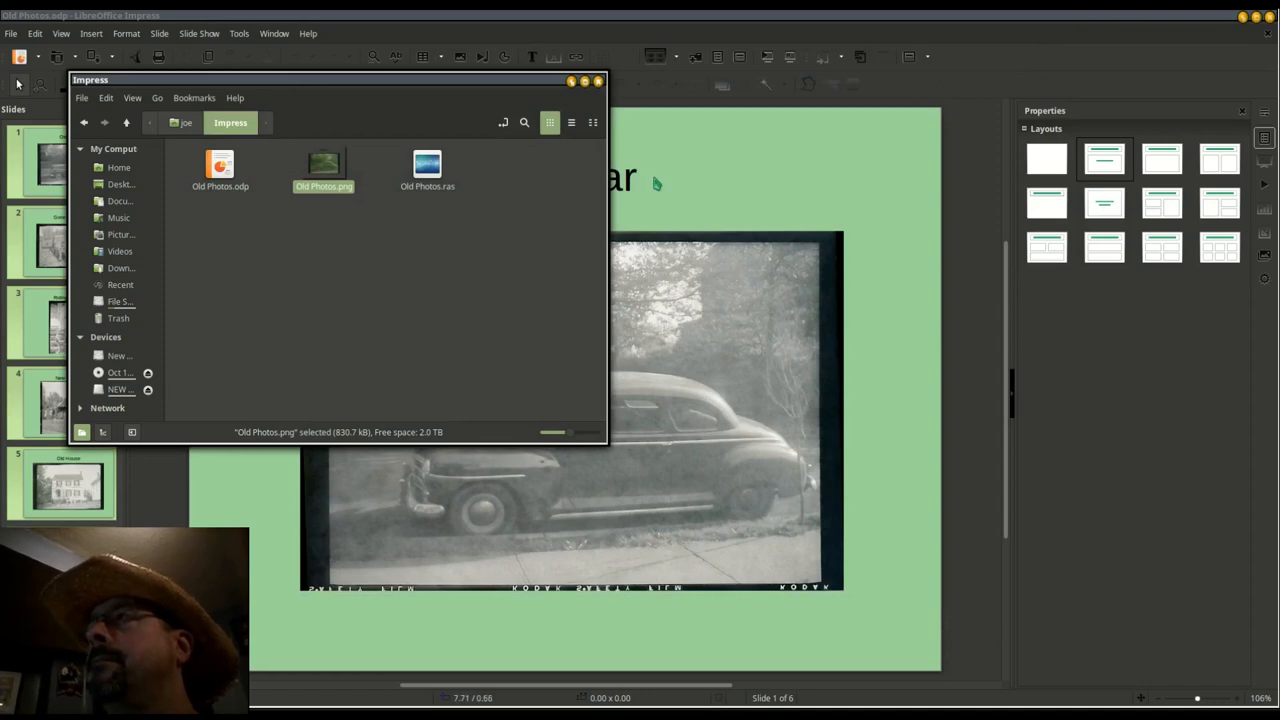
pyautogui.click(427, 165)
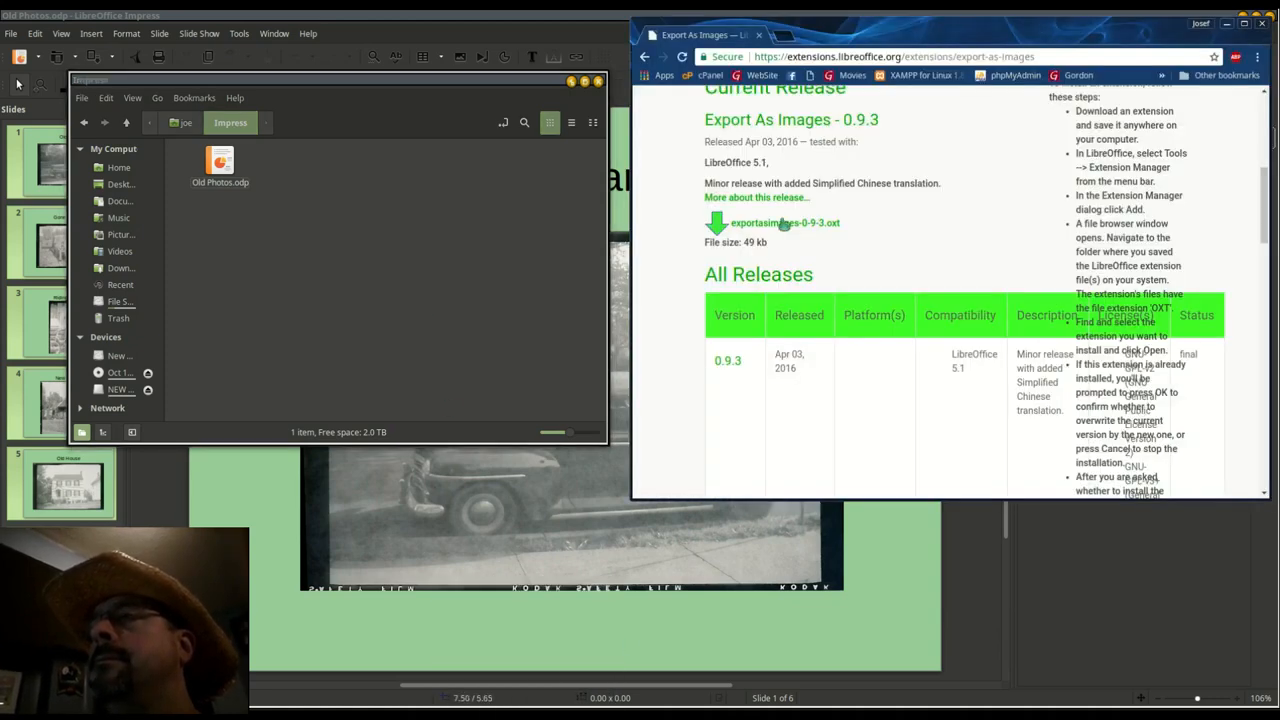
# - Download exportasimages-0-9-3.oxt from the Export As Images extension page
pyautogui.click(784, 222)
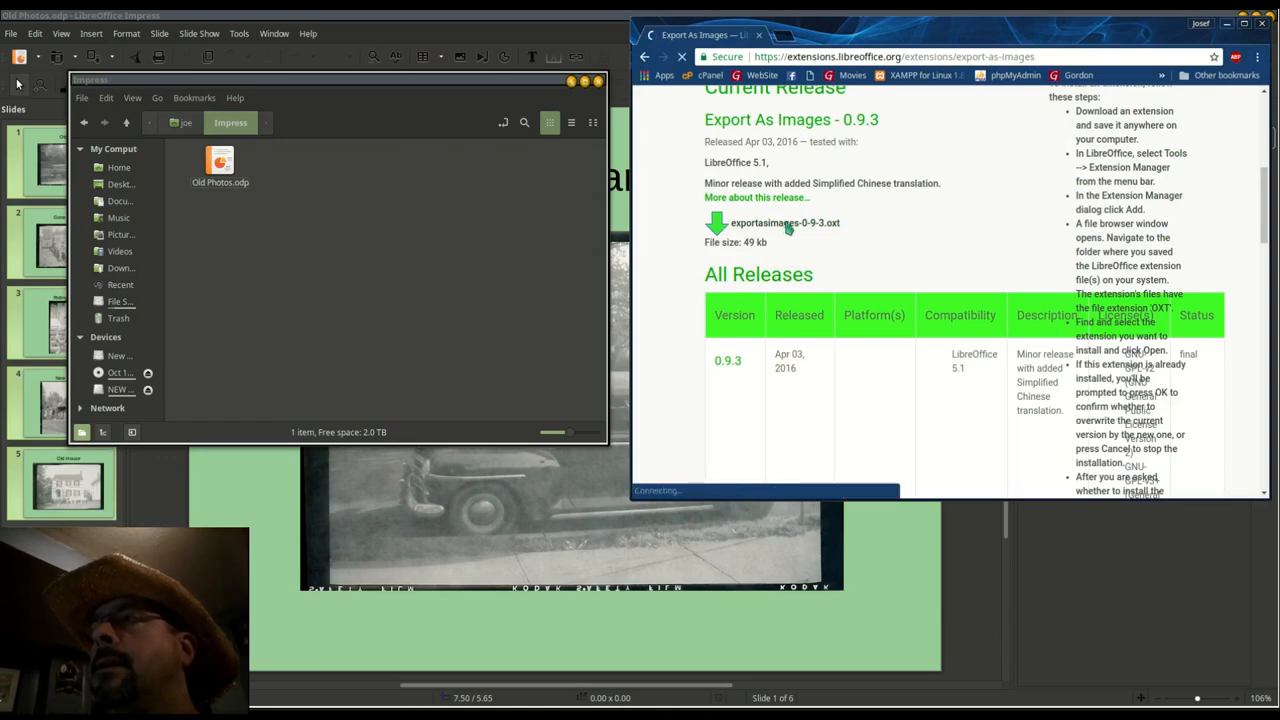
pyautogui.click(785, 222)
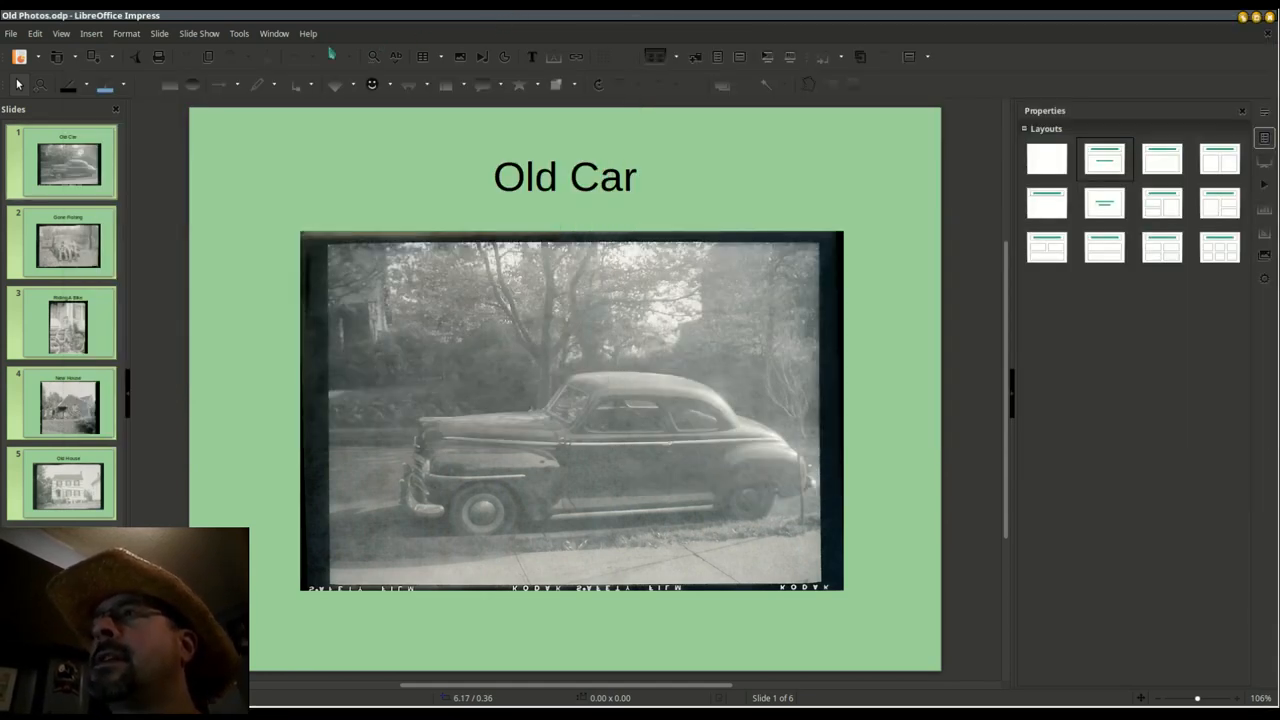
# - Add exportasimages-0-9-3.oxt from Downloads through the Extension Manager
pyautogui.click(239, 33)
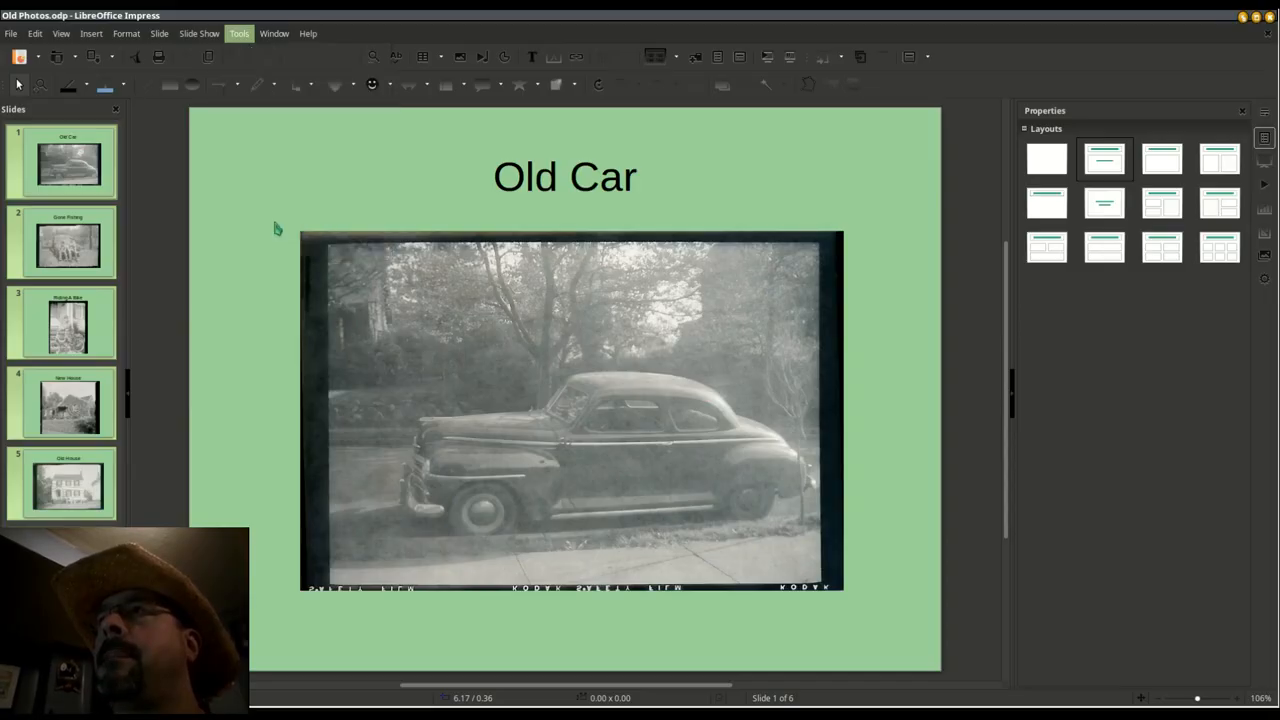
pyautogui.click(238, 33)
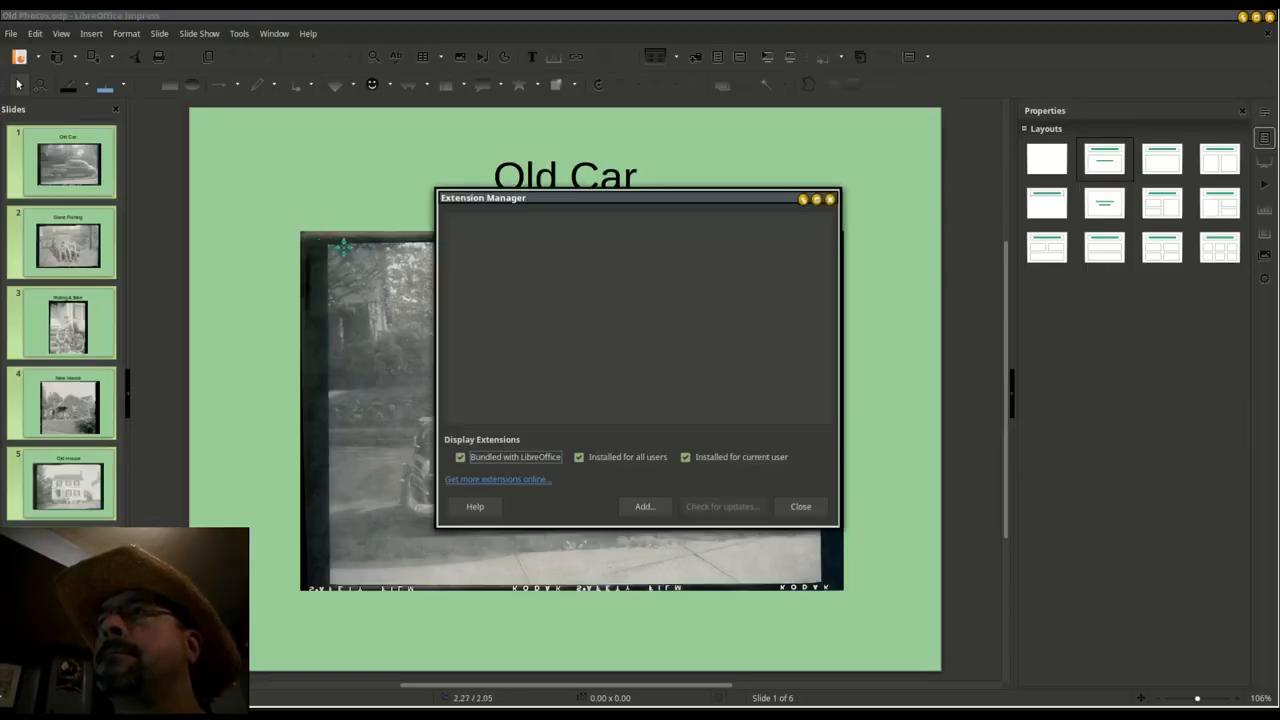
pyautogui.moveTo(520, 378)
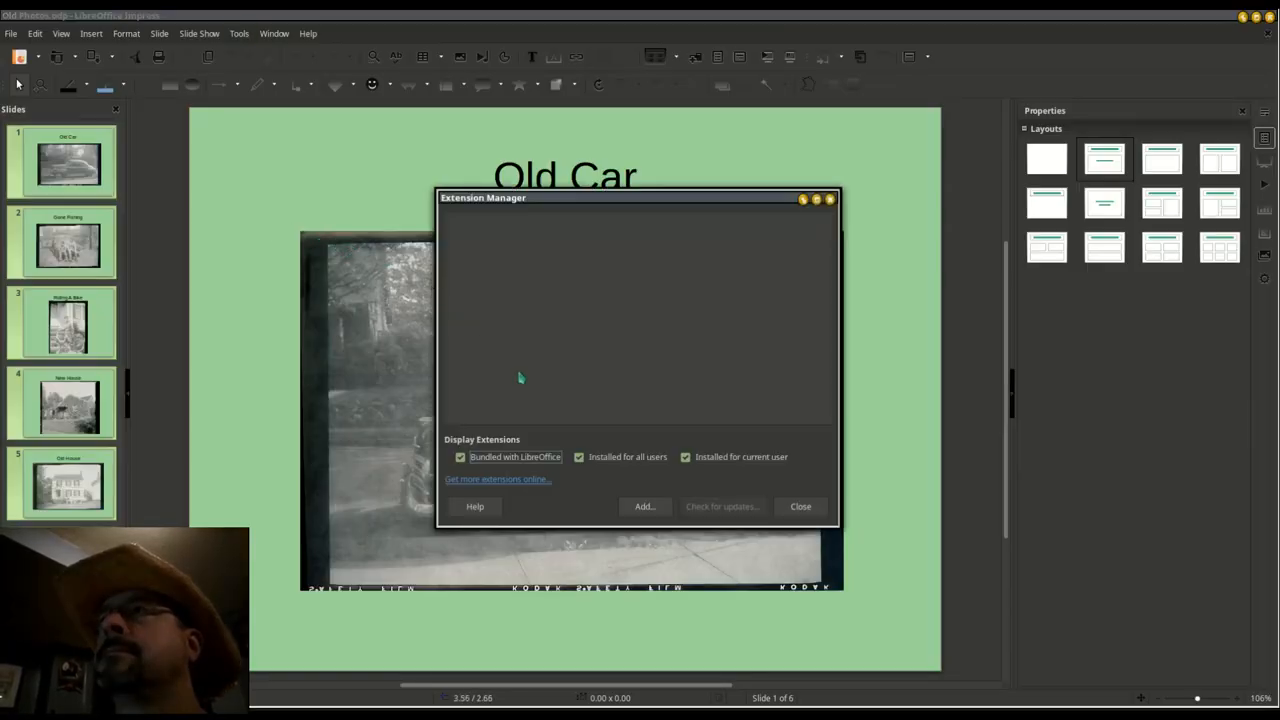
pyautogui.click(644, 506)
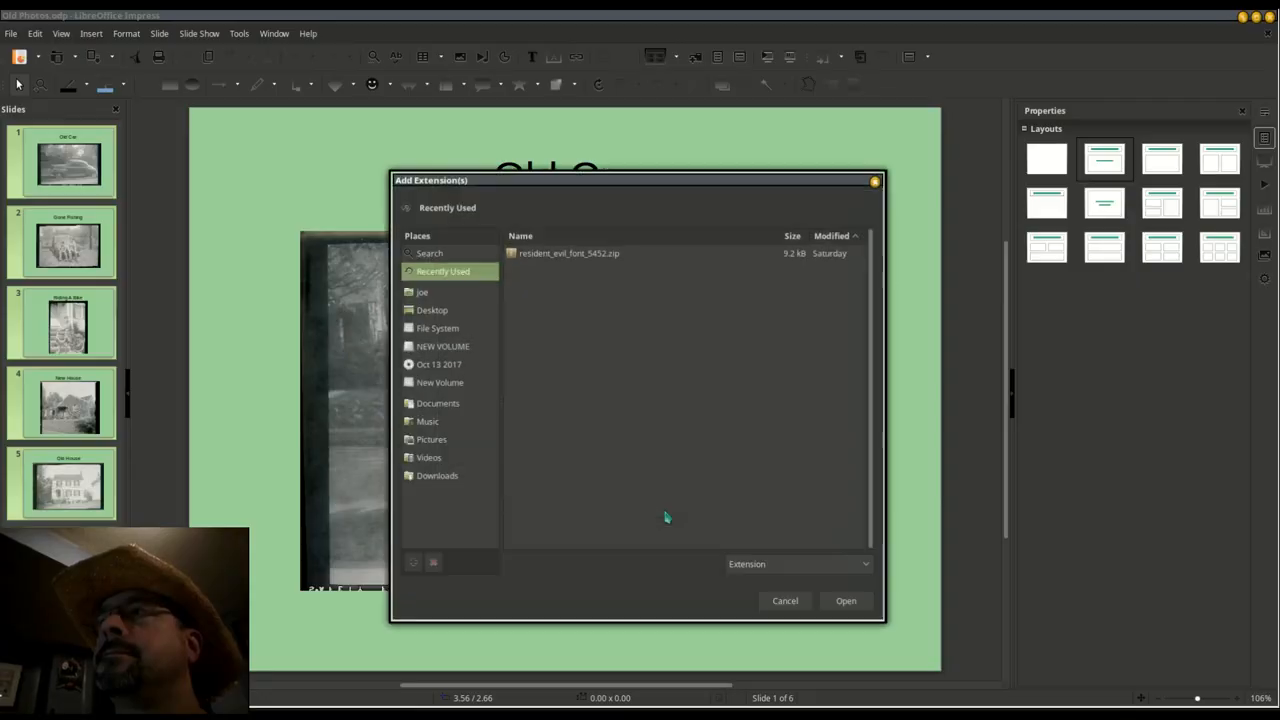
pyautogui.moveTo(437, 297)
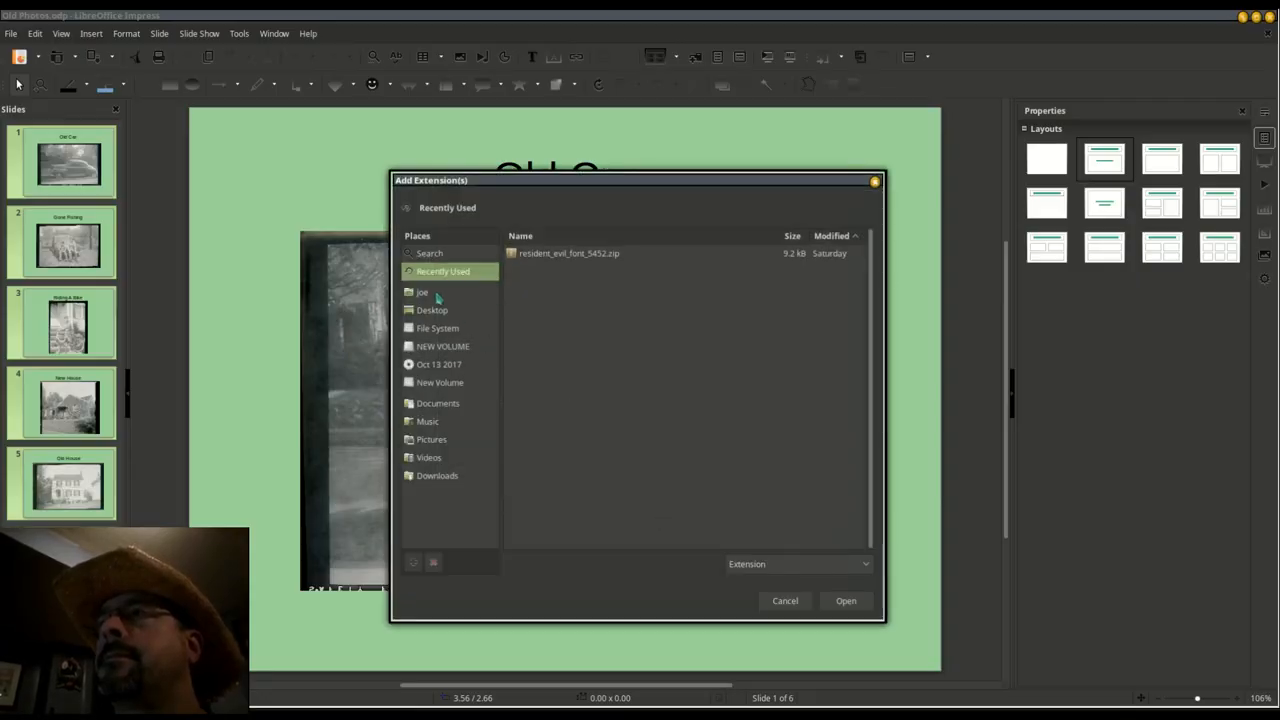
pyautogui.click(422, 291)
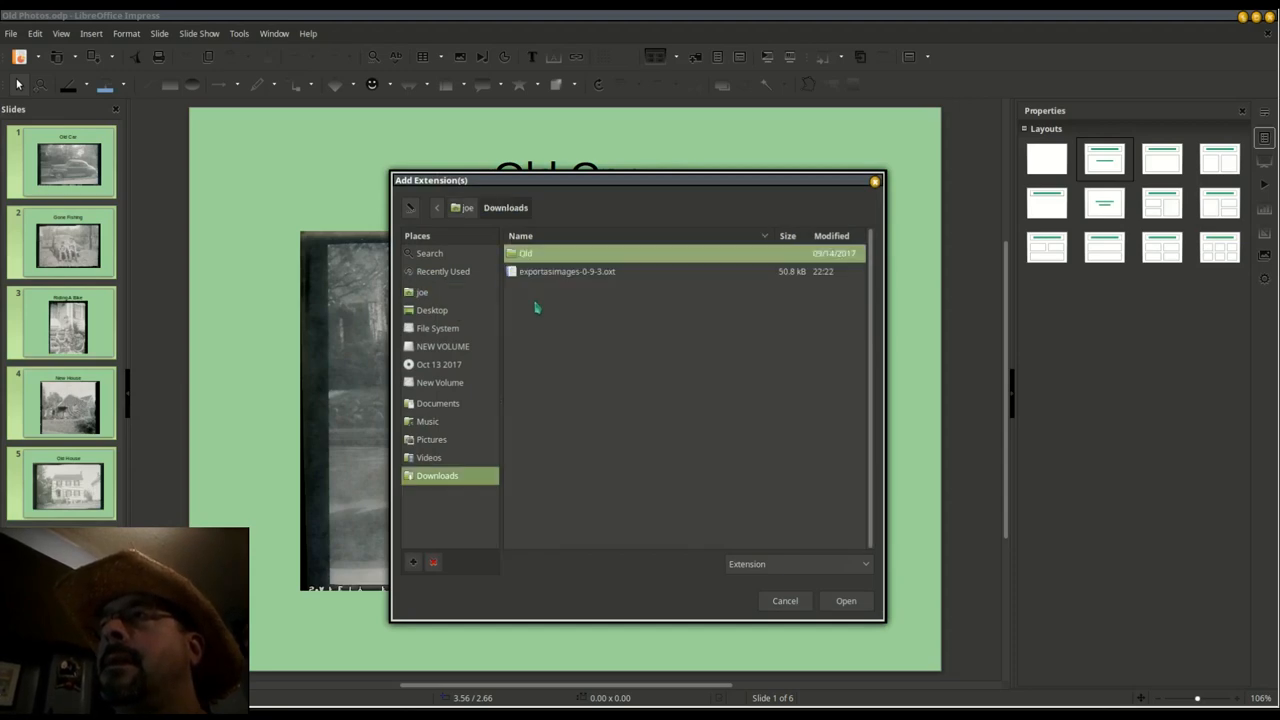
pyautogui.click(845, 600)
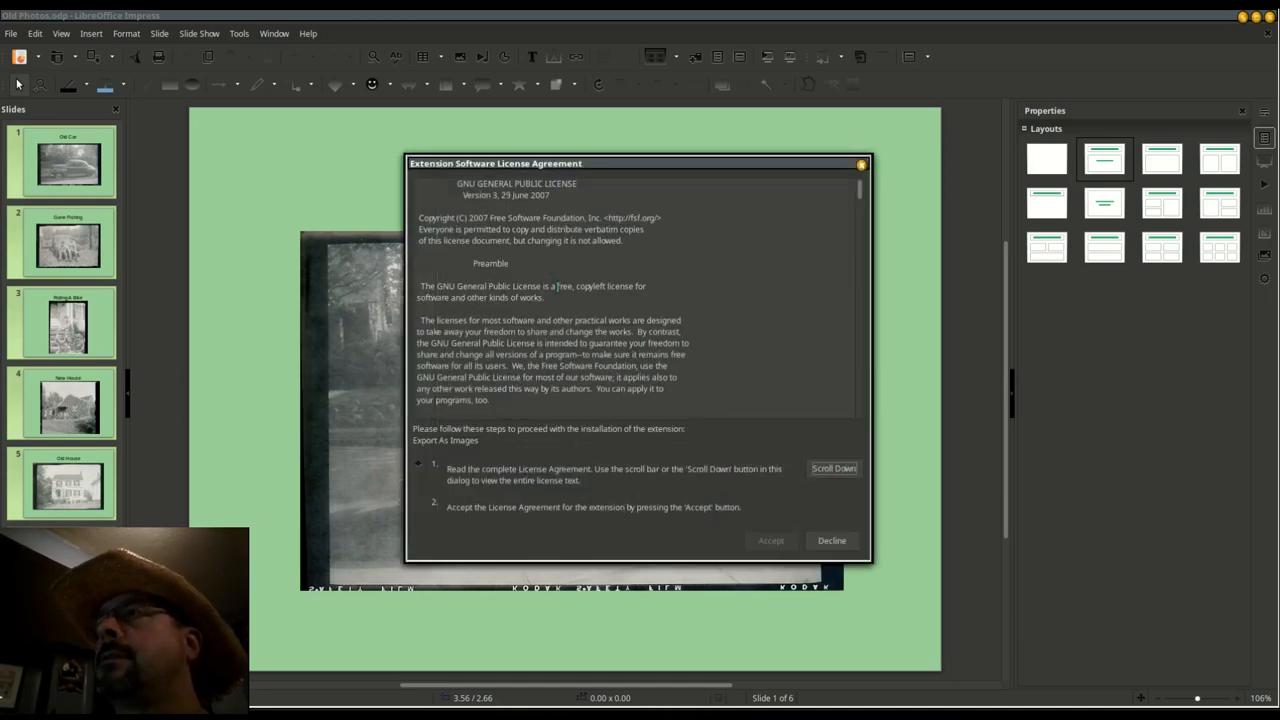
# - Scroll to the end of the Export As Images GPL license and accept it
pyautogui.click(833, 468)
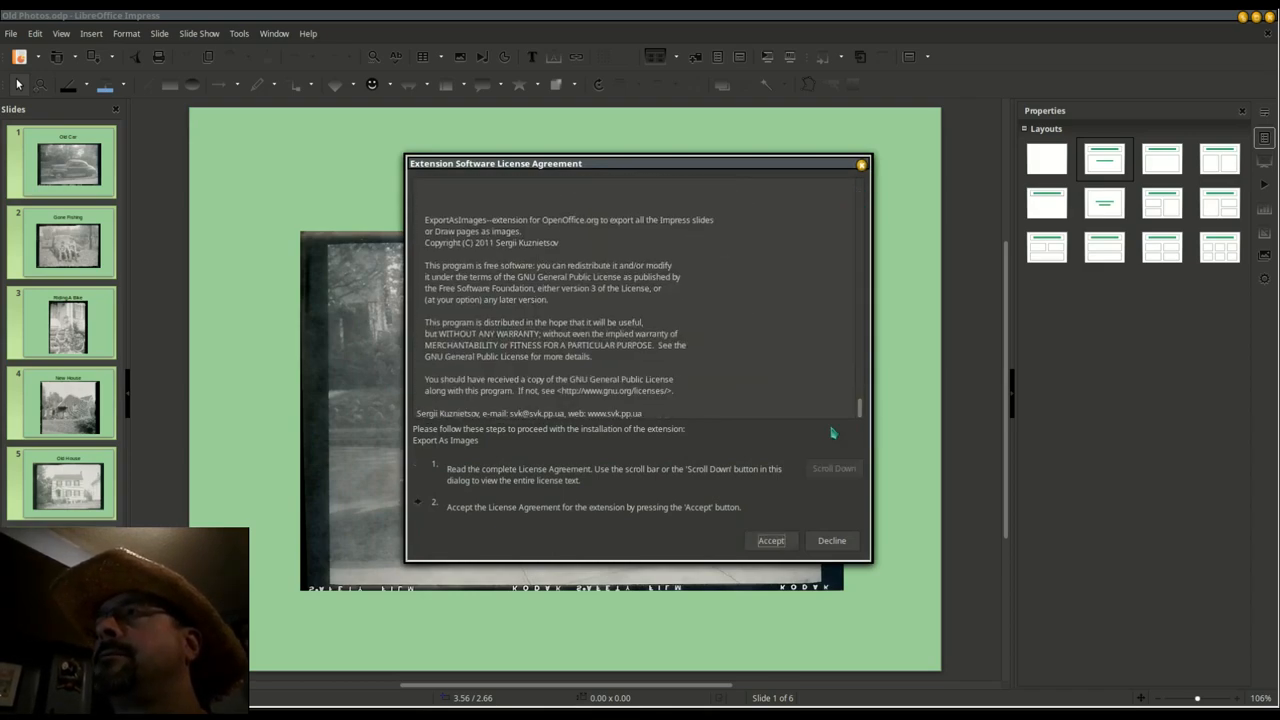
pyautogui.click(770, 540)
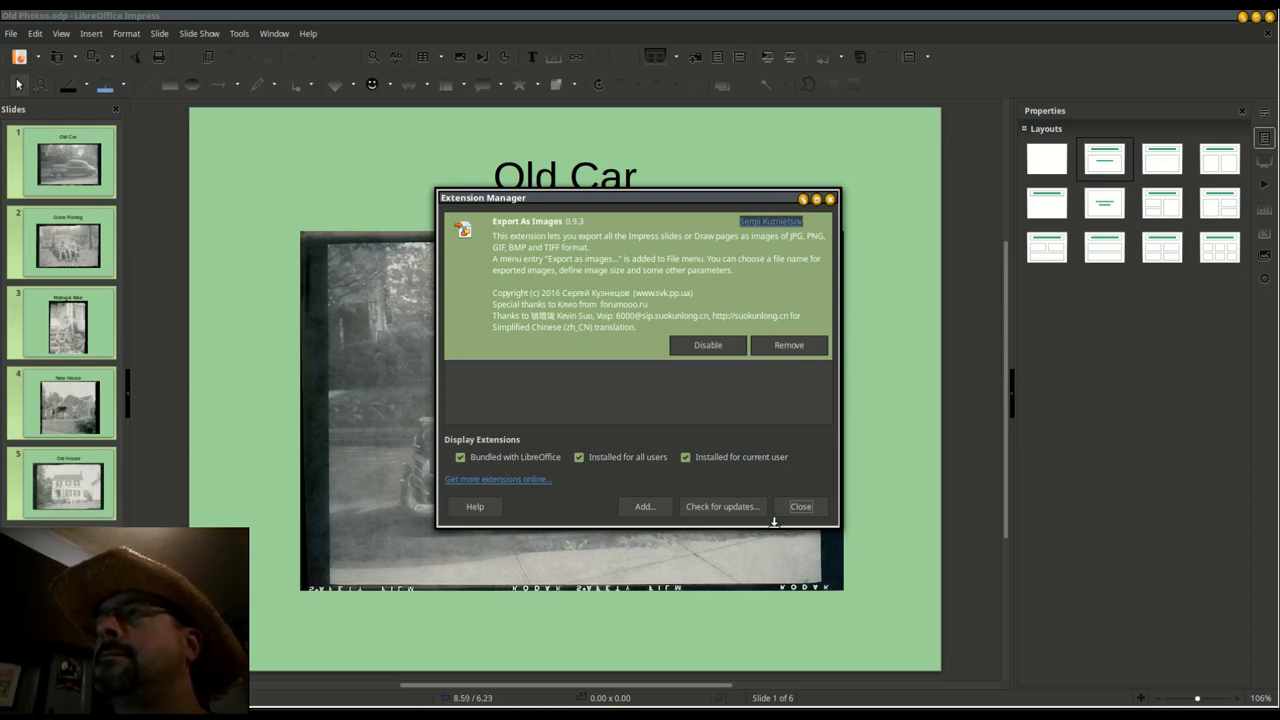
pyautogui.moveTo(628, 310)
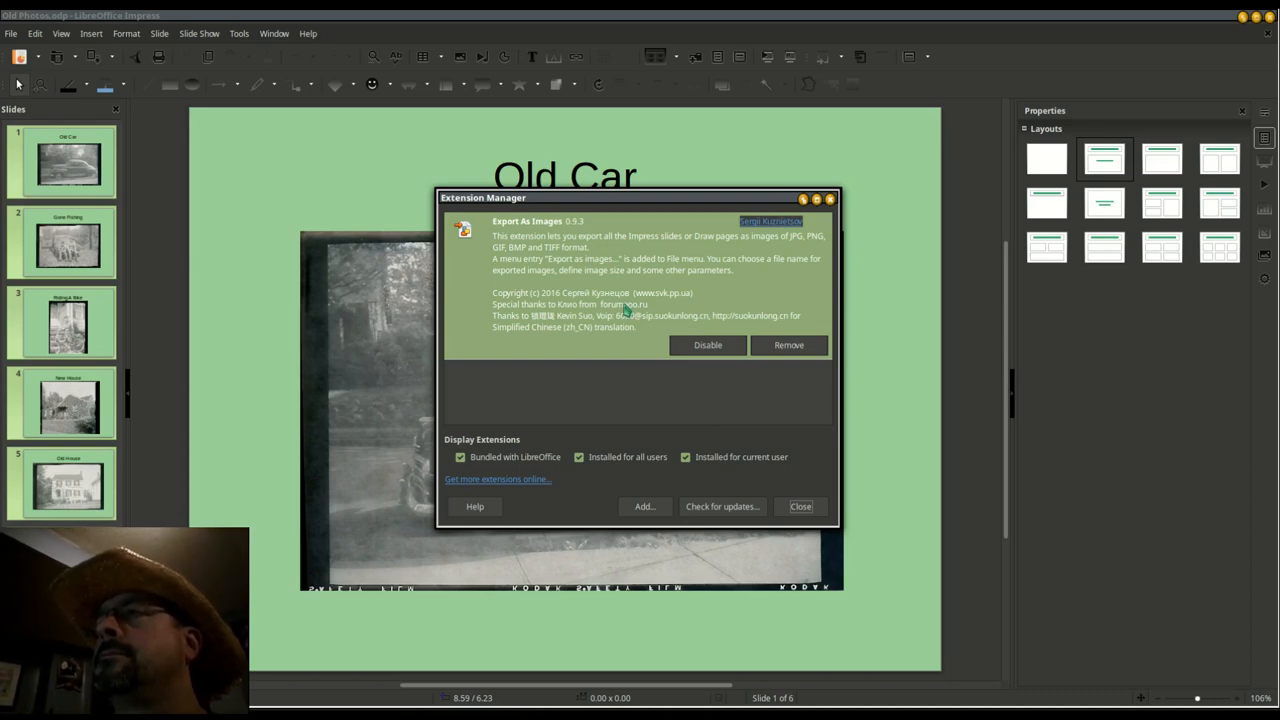
pyautogui.moveTo(630, 353)
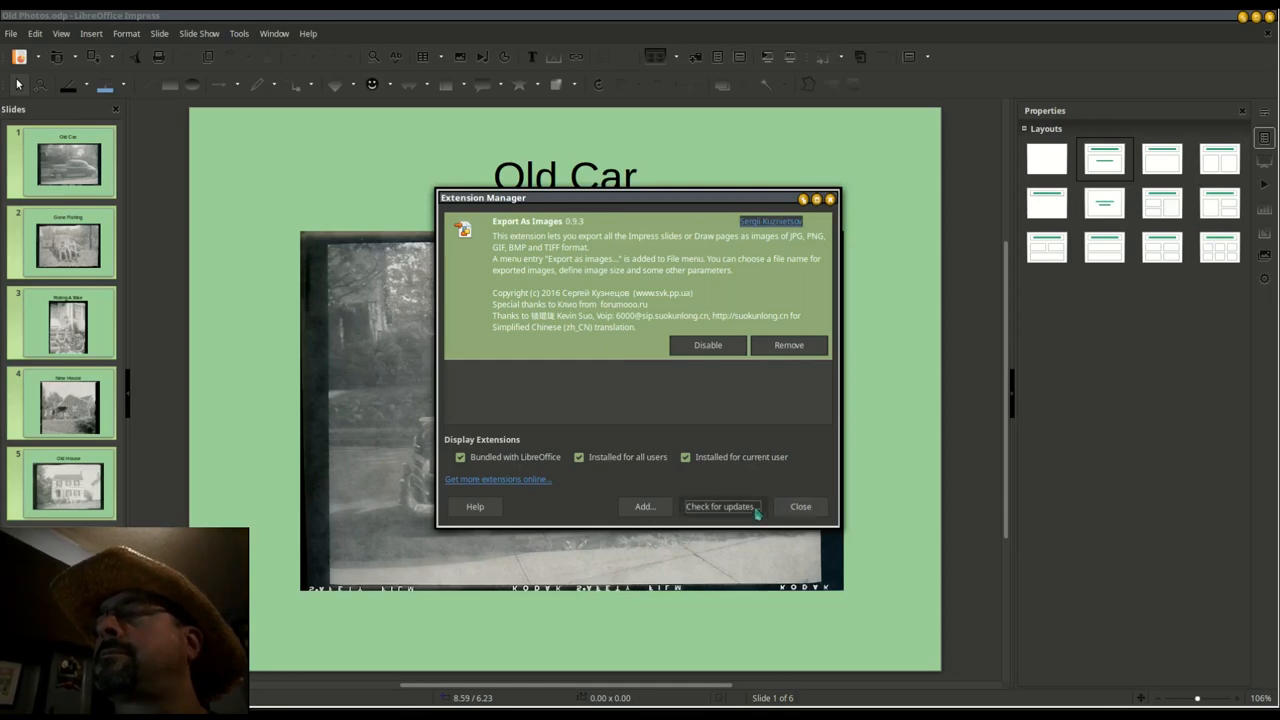
# - Check for extension updates, dismiss the no-updates report, and close Extension Manager
pyautogui.click(719, 506)
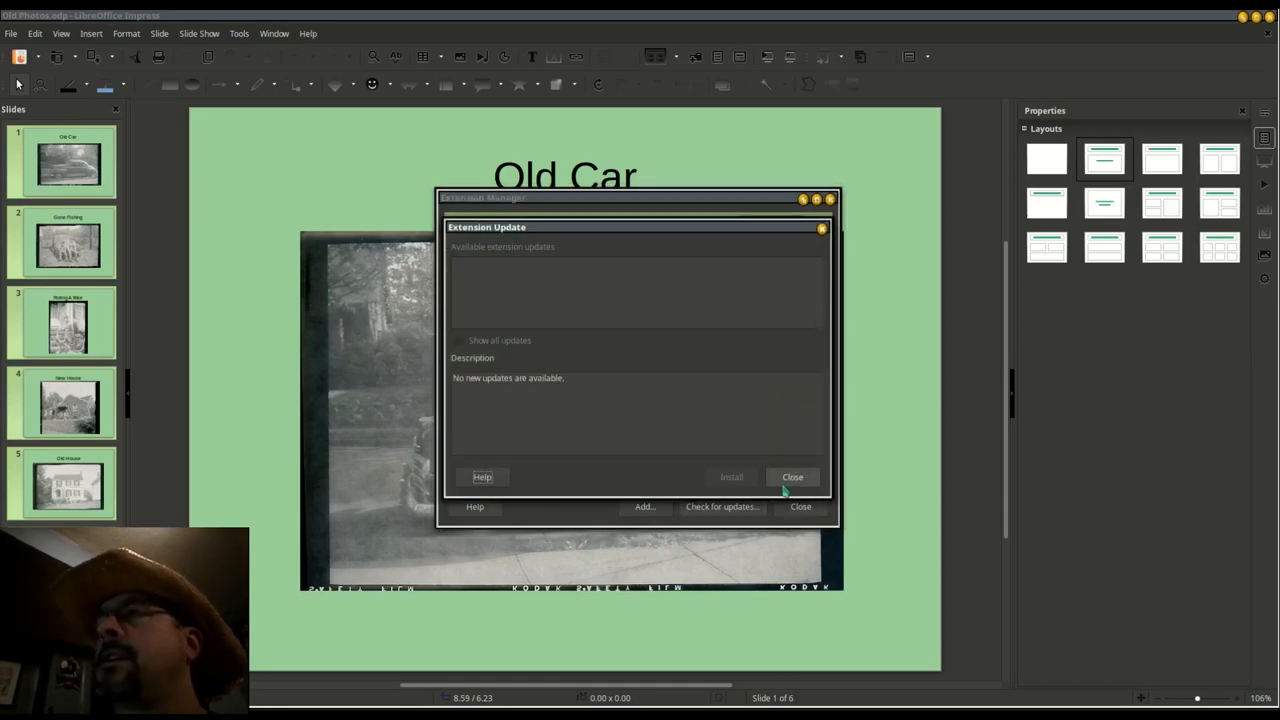
pyautogui.click(792, 476)
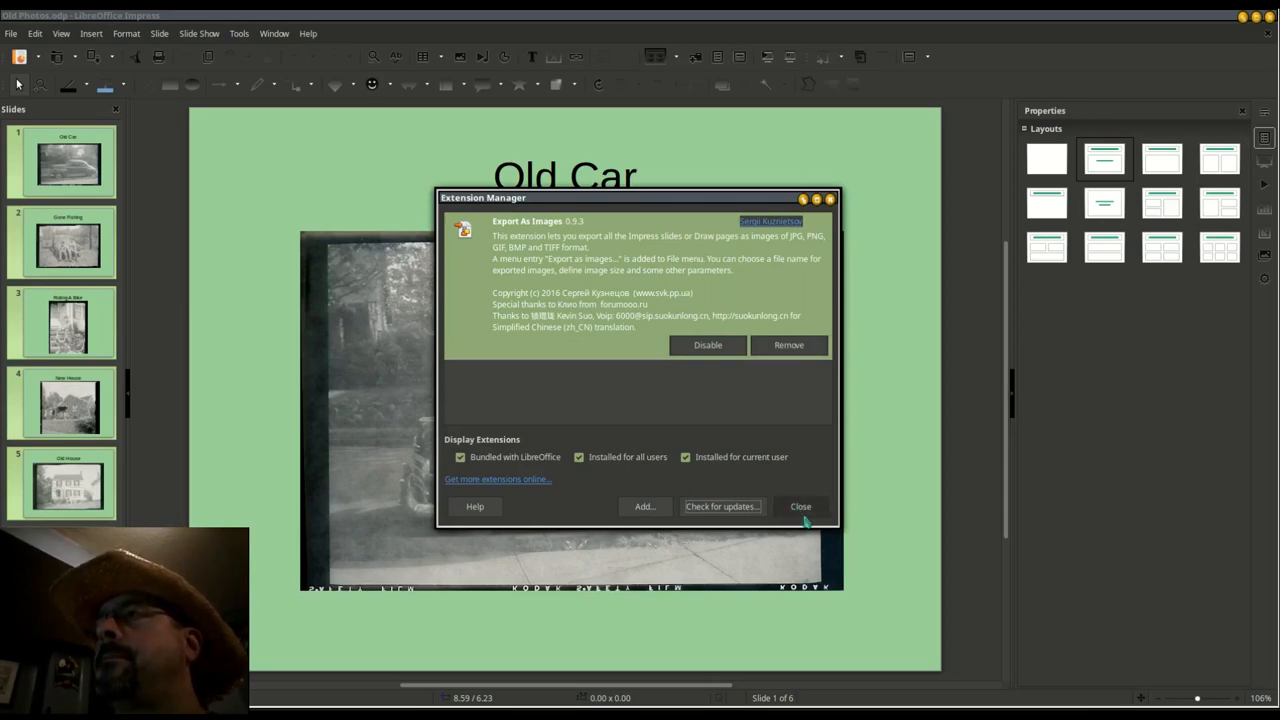
pyautogui.click(800, 506)
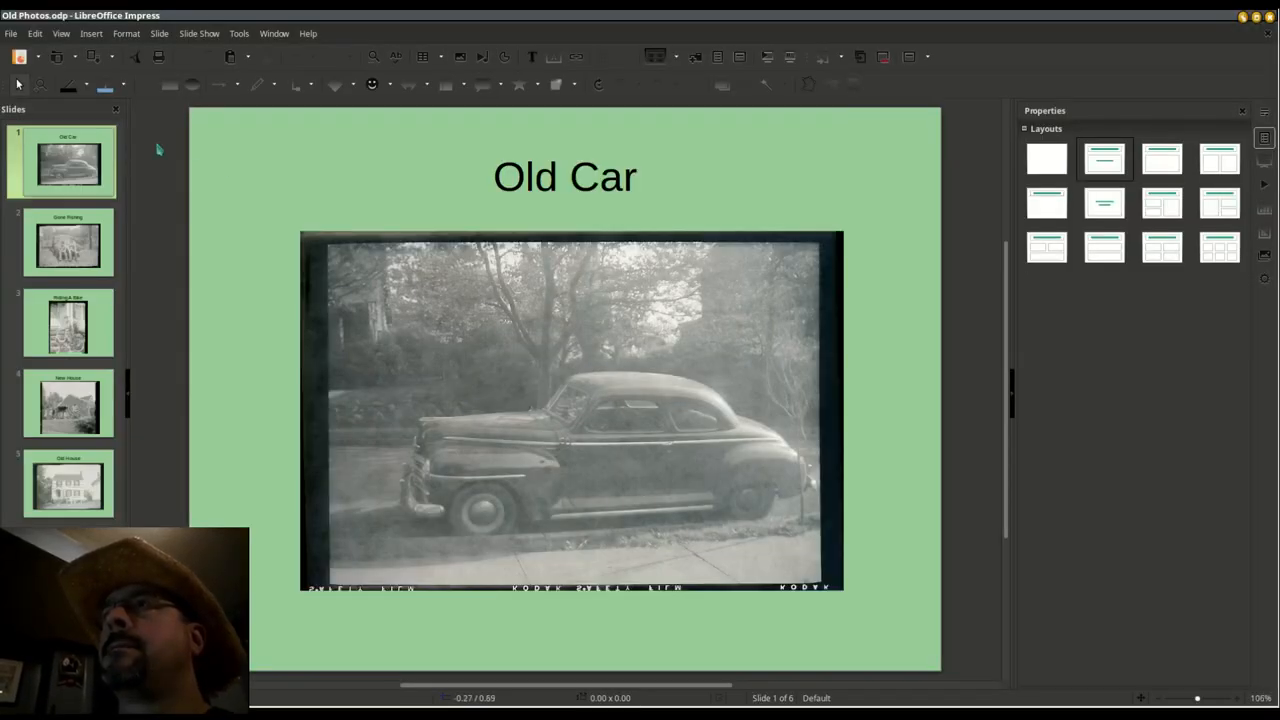
# - Export all slides as PNG images named Old Photos, confirming the Images exported! message
pyautogui.click(11, 33)
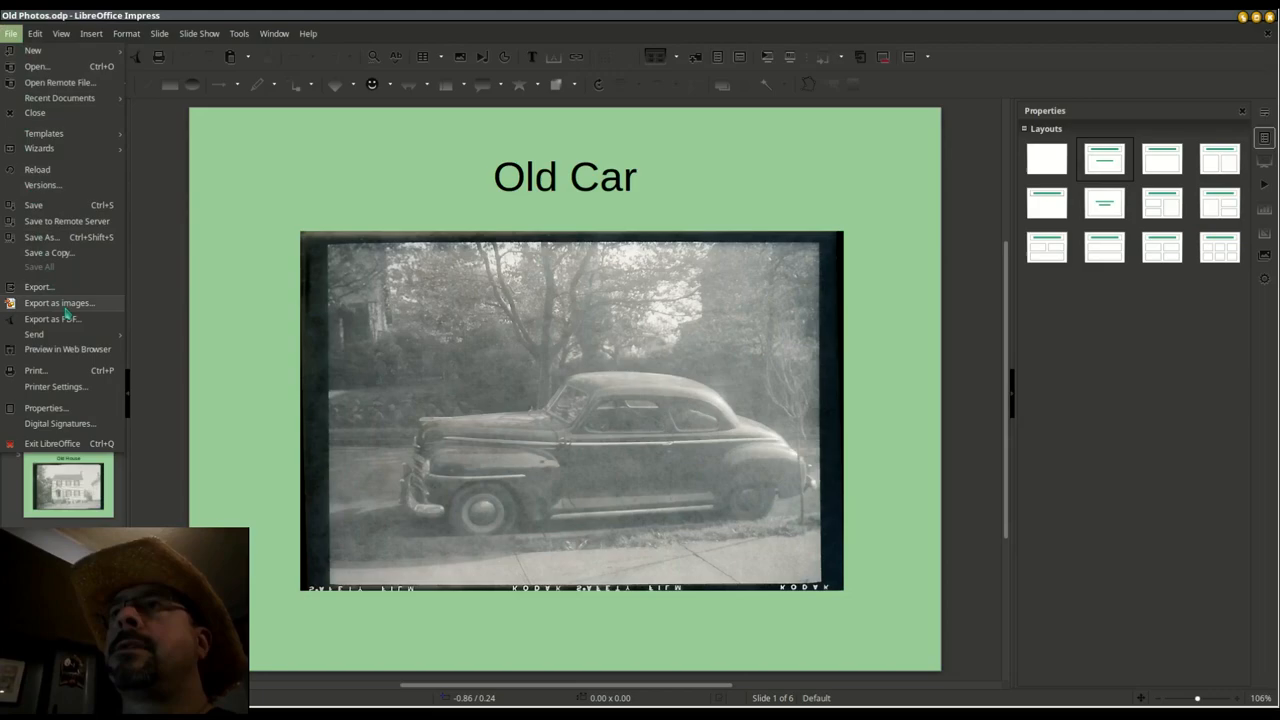
pyautogui.click(58, 303)
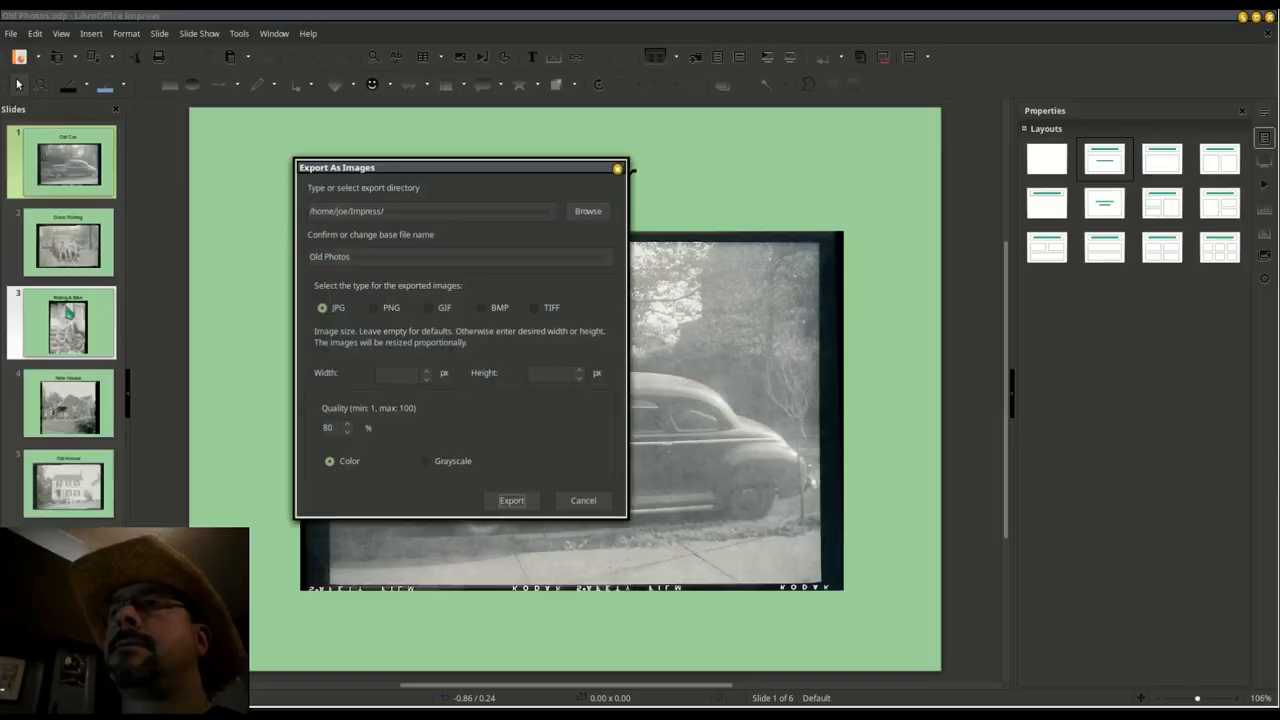
pyautogui.moveTo(185, 358)
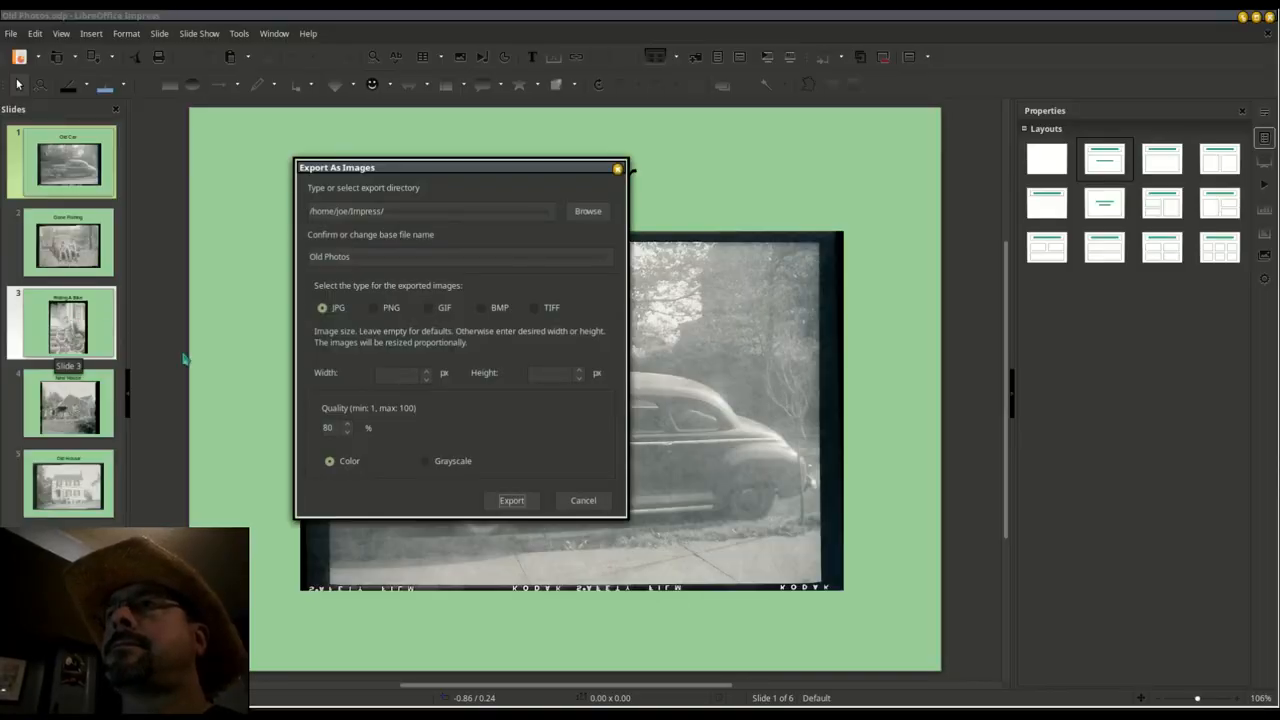
pyautogui.click(460, 256)
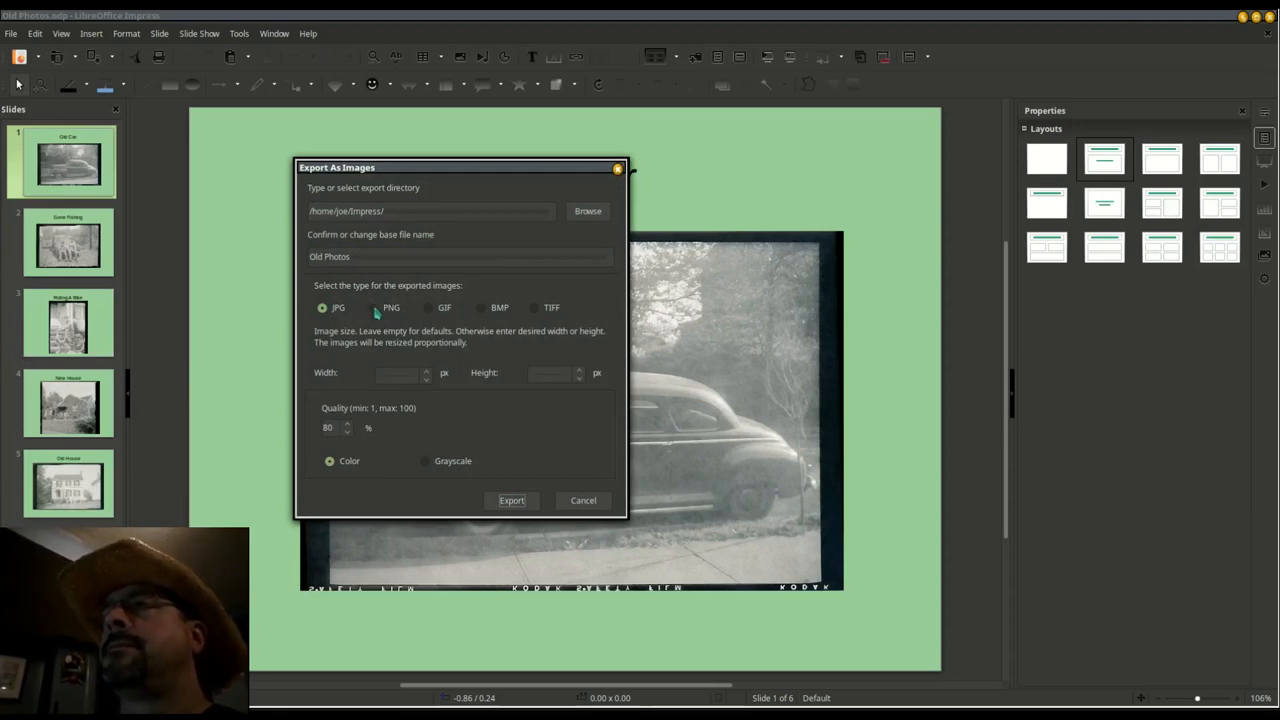
pyautogui.click(372, 307)
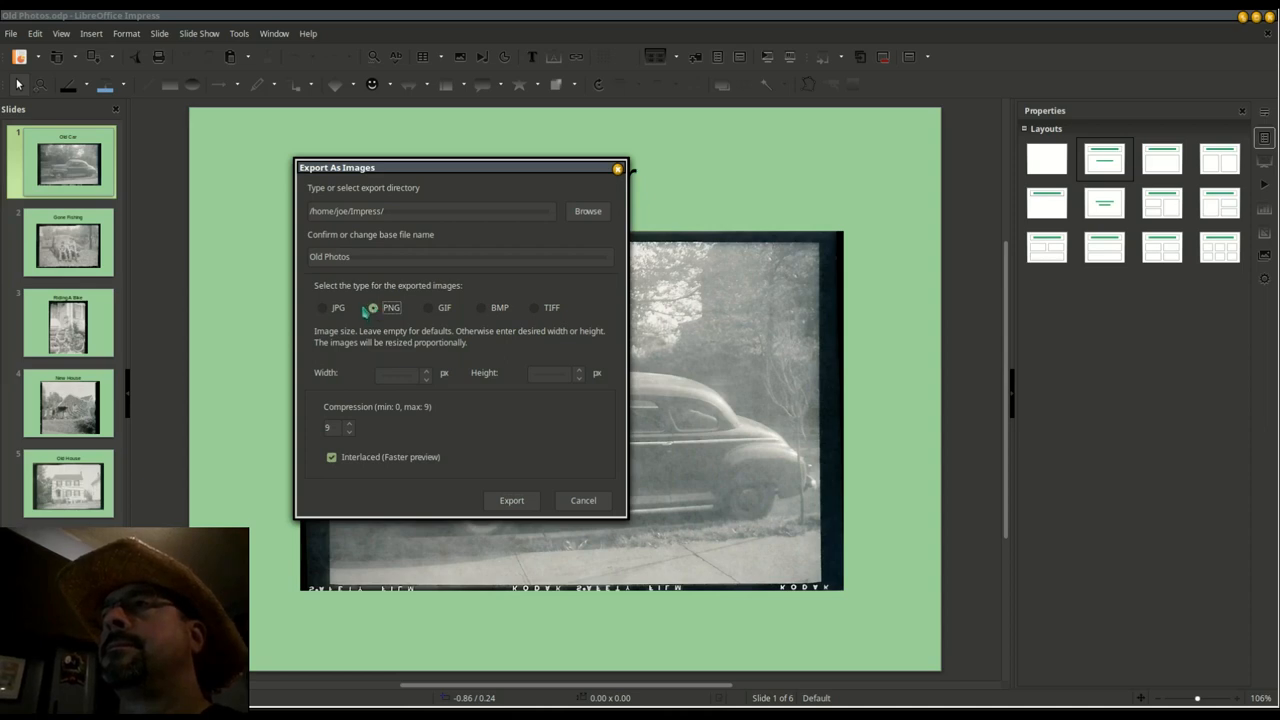
pyautogui.moveTo(386, 402)
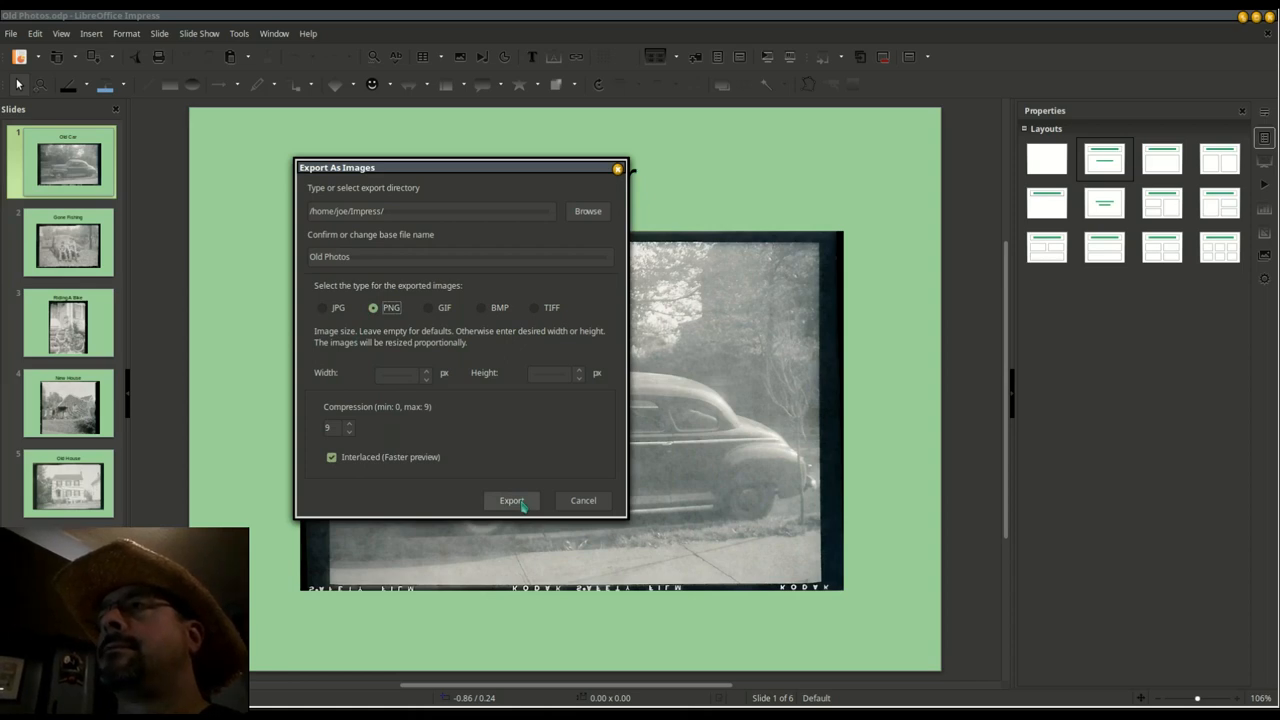
pyautogui.click(511, 500)
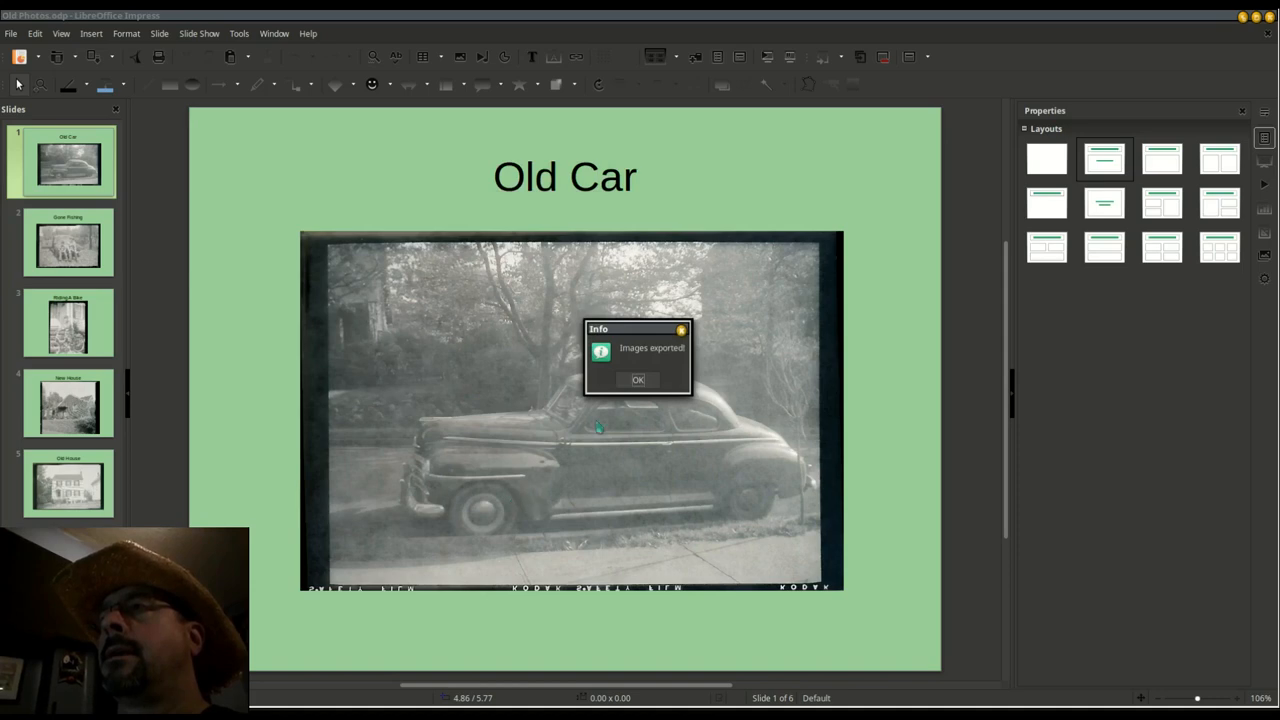
pyautogui.click(637, 380)
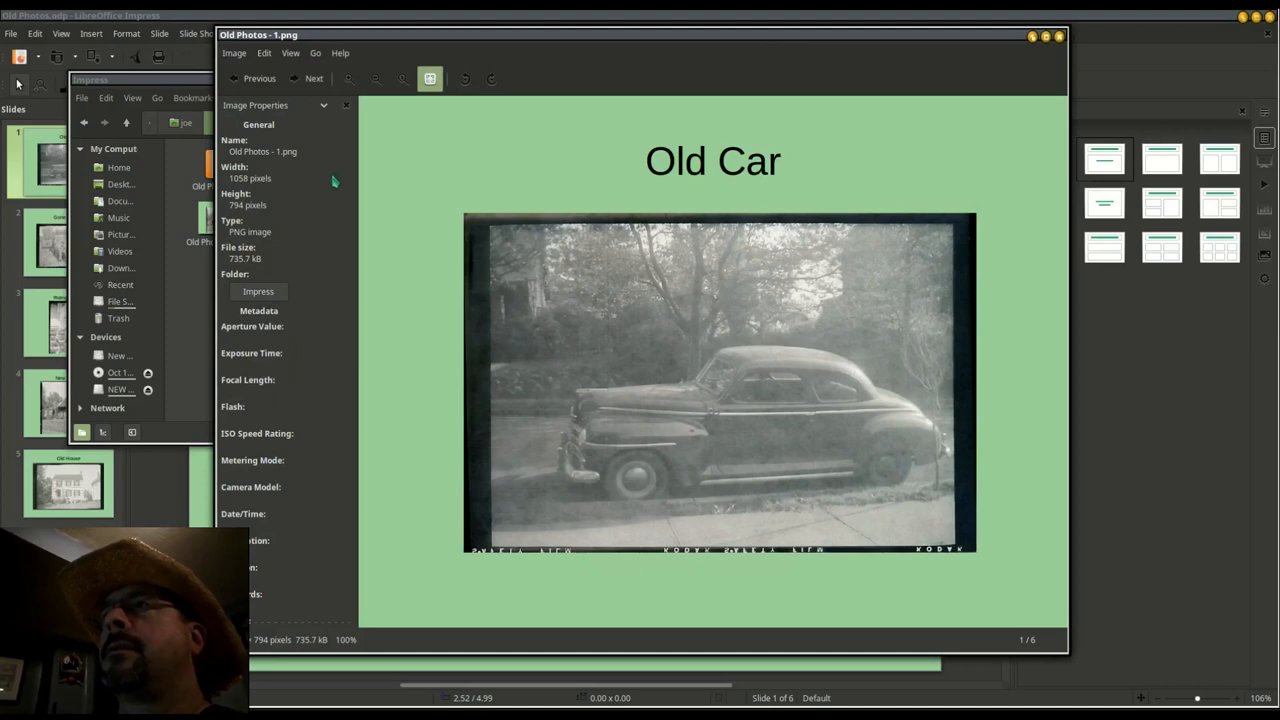
# - Page through the six slide PNGs, Old Car to Dad & Grandma, back to Old Photos - 1
pyautogui.click(314, 78)
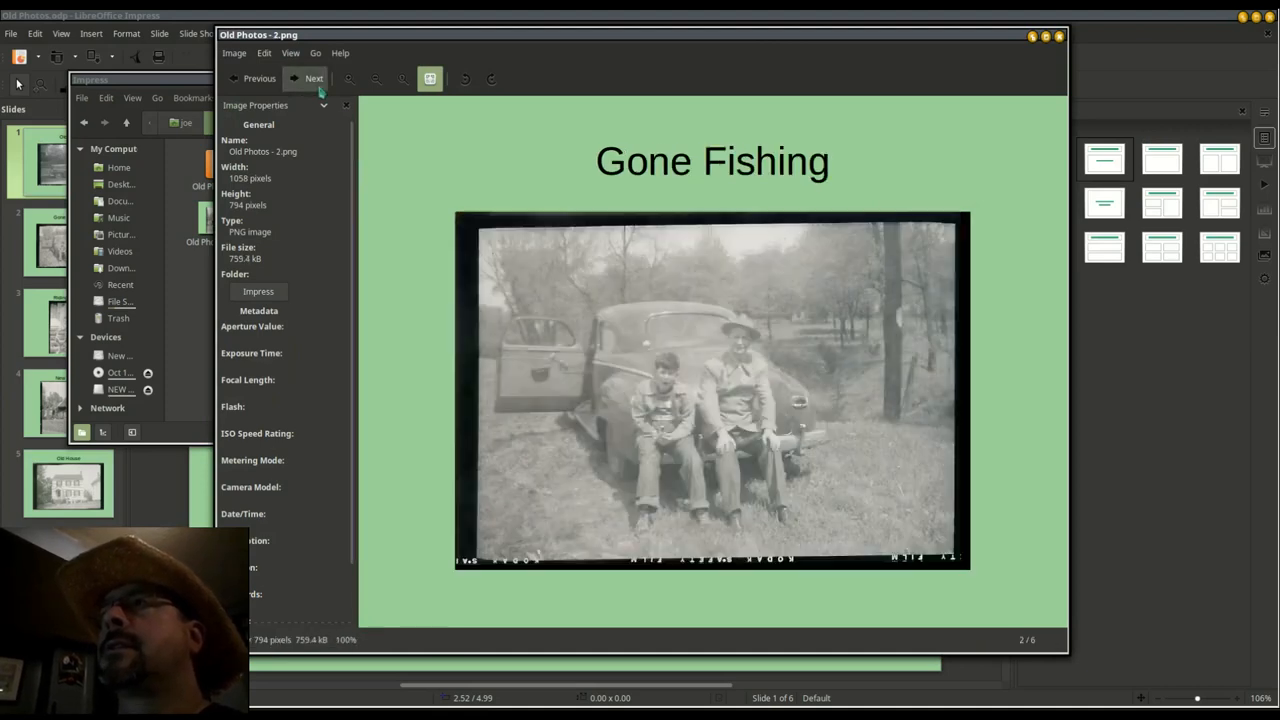
pyautogui.click(314, 78)
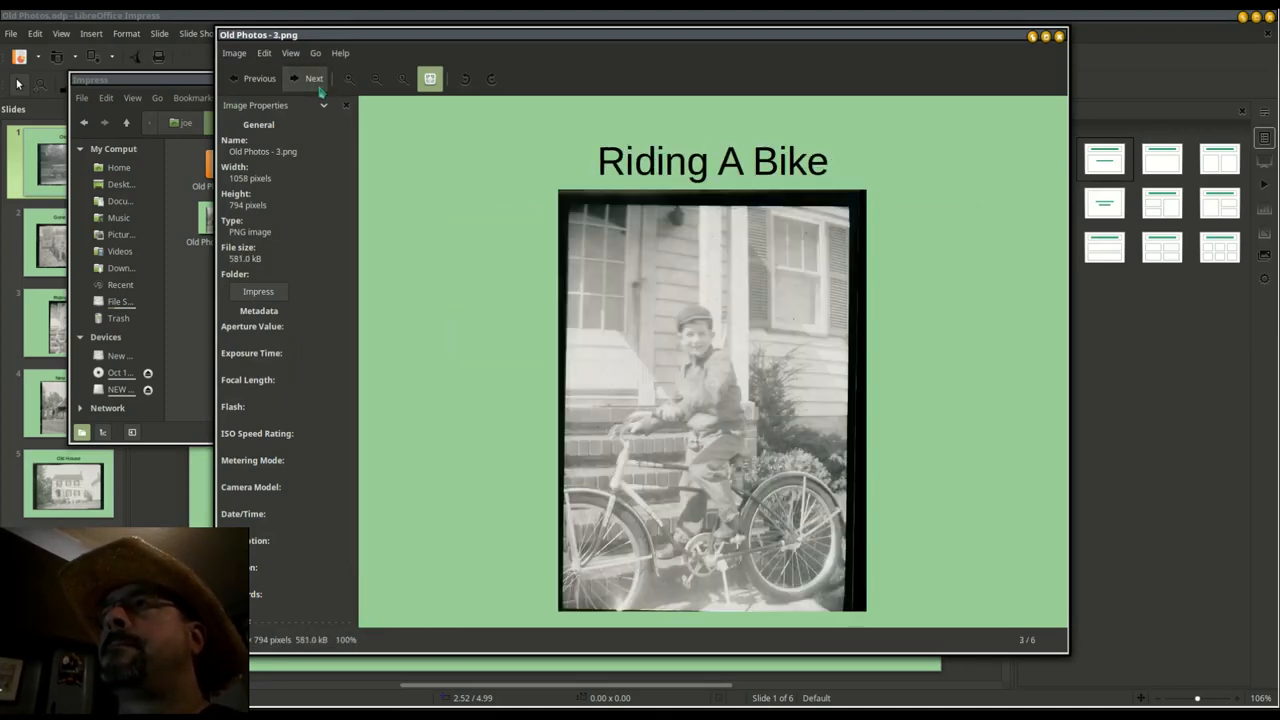
pyautogui.click(314, 78)
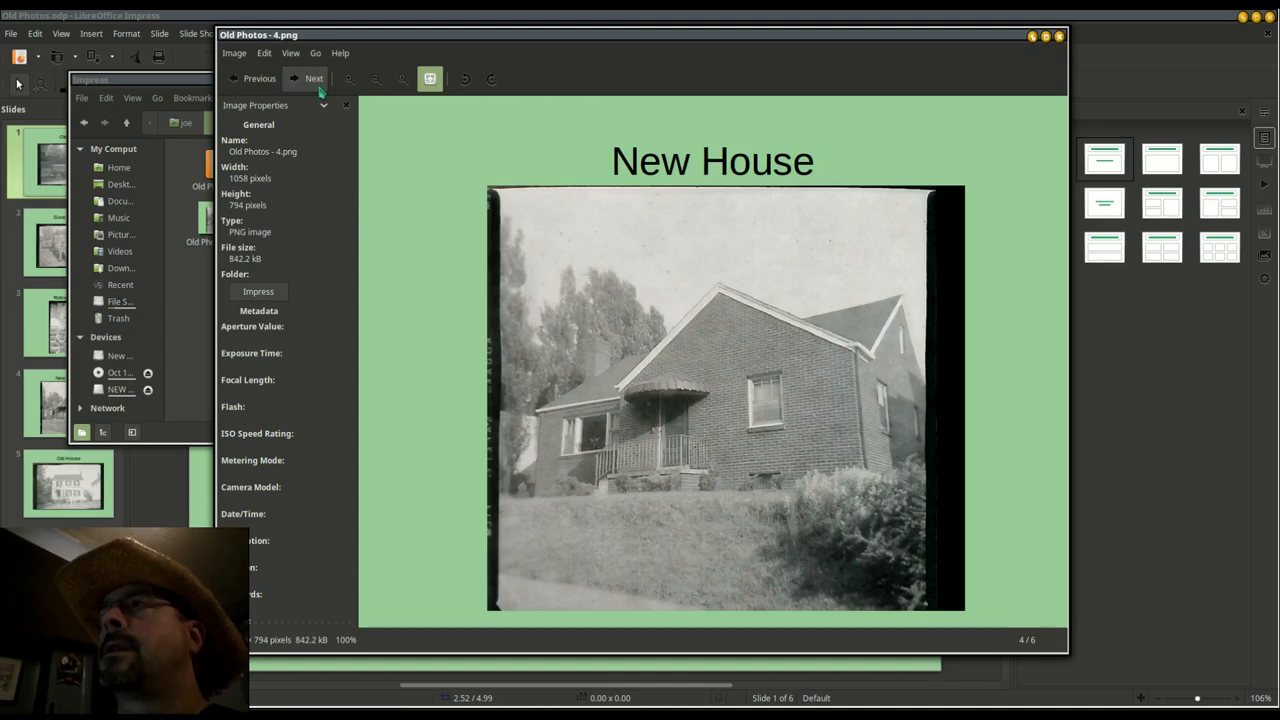
pyautogui.click(314, 78)
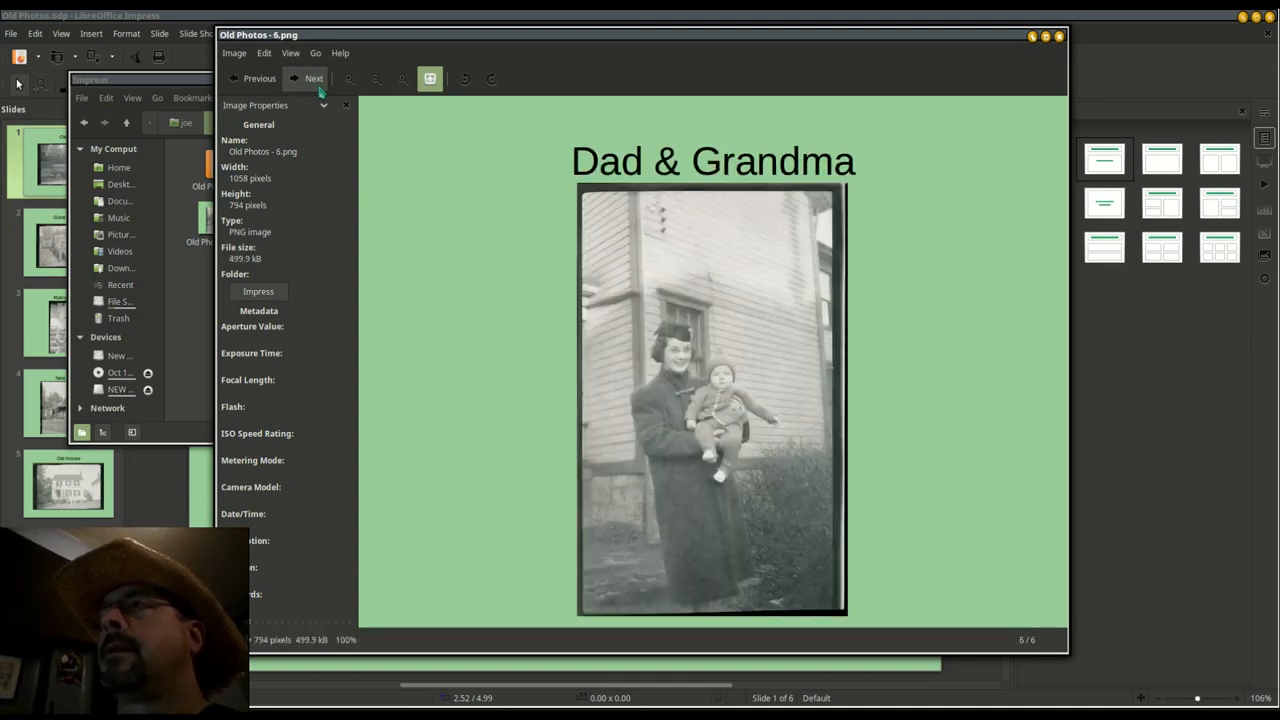
pyautogui.click(259, 78)
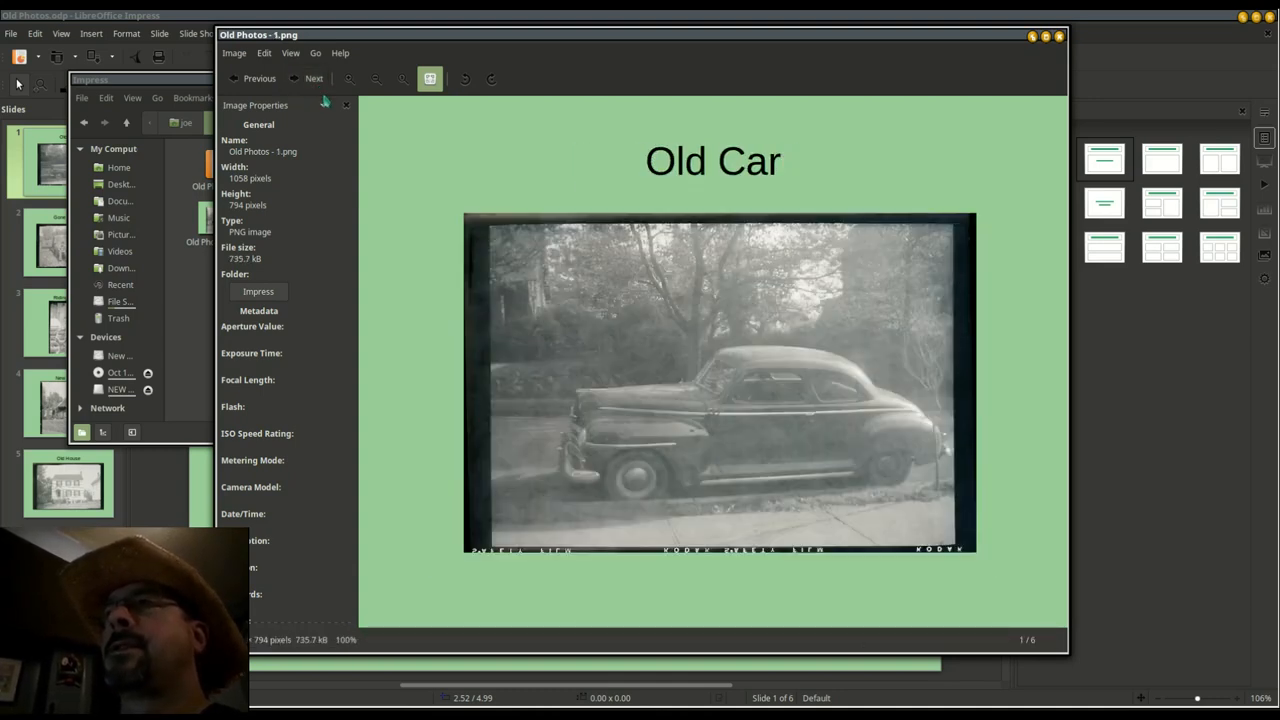